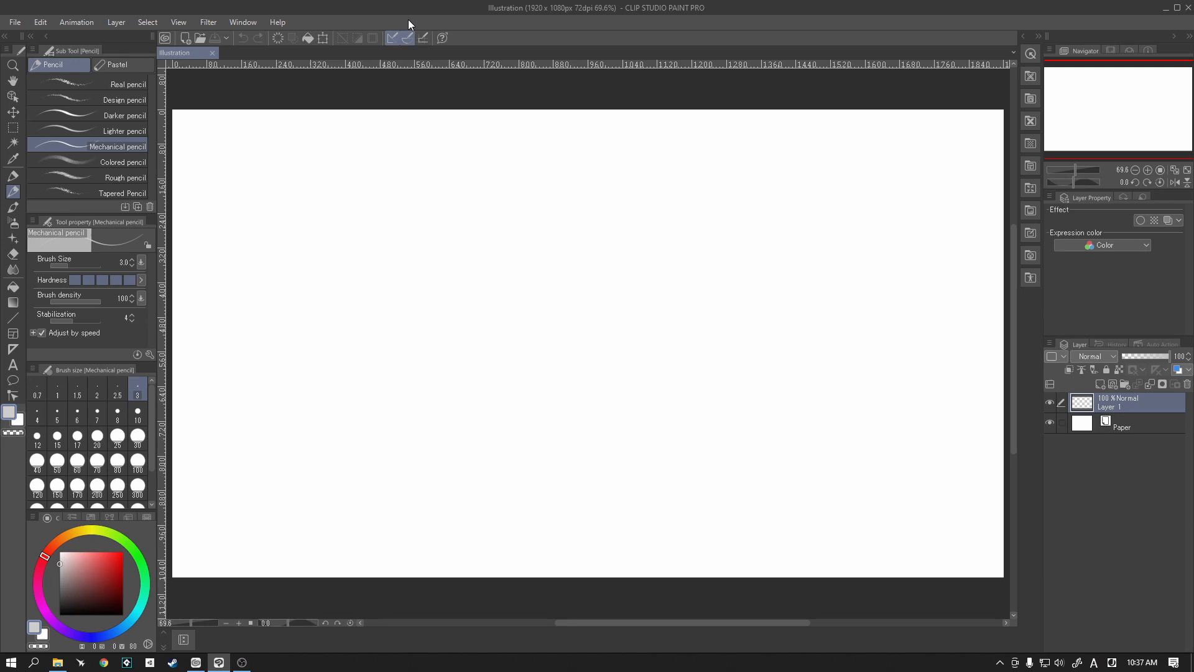
mouse_move(288, 211)
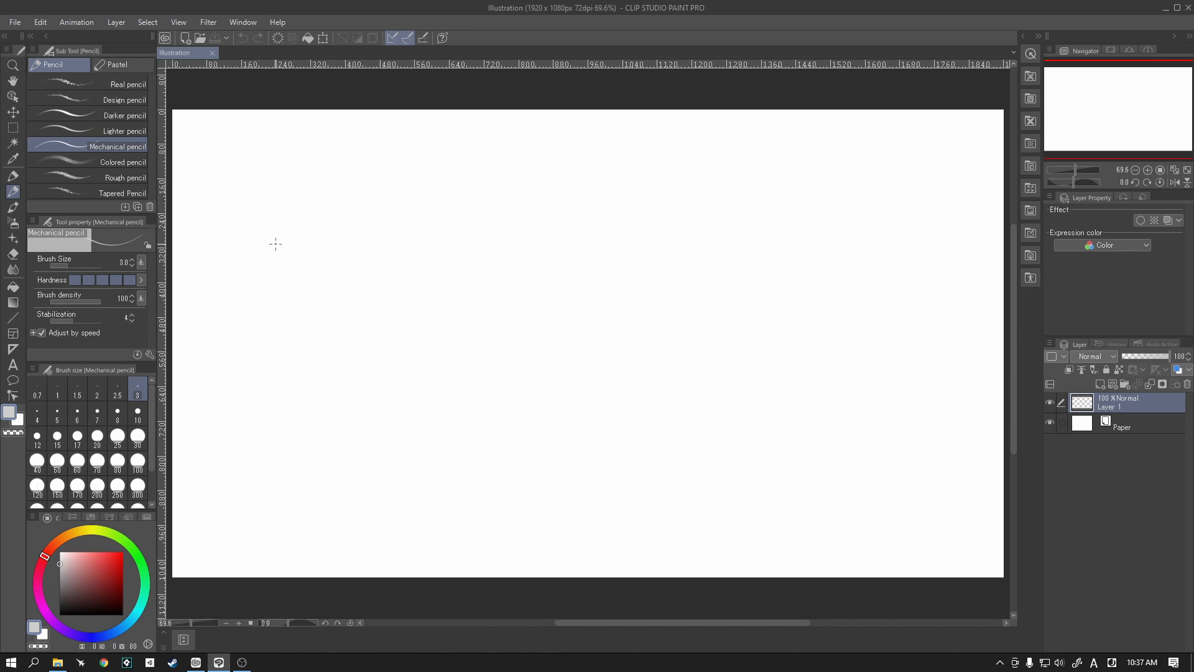
mouse_move(292, 192)
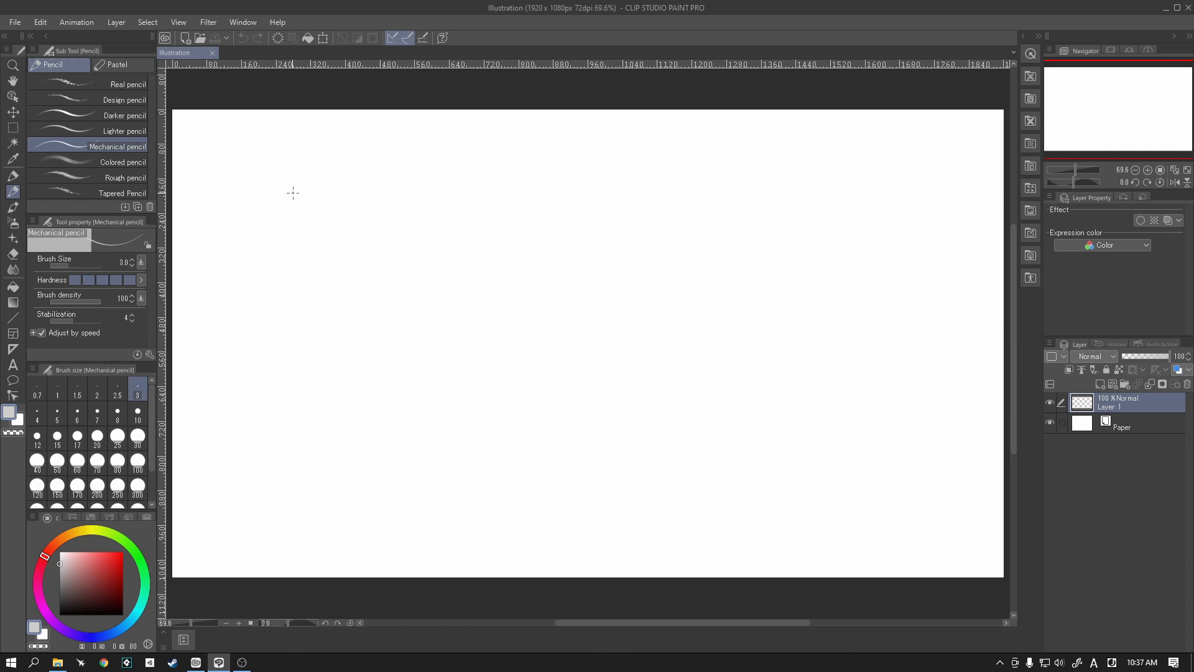
mouse_move(296, 197)
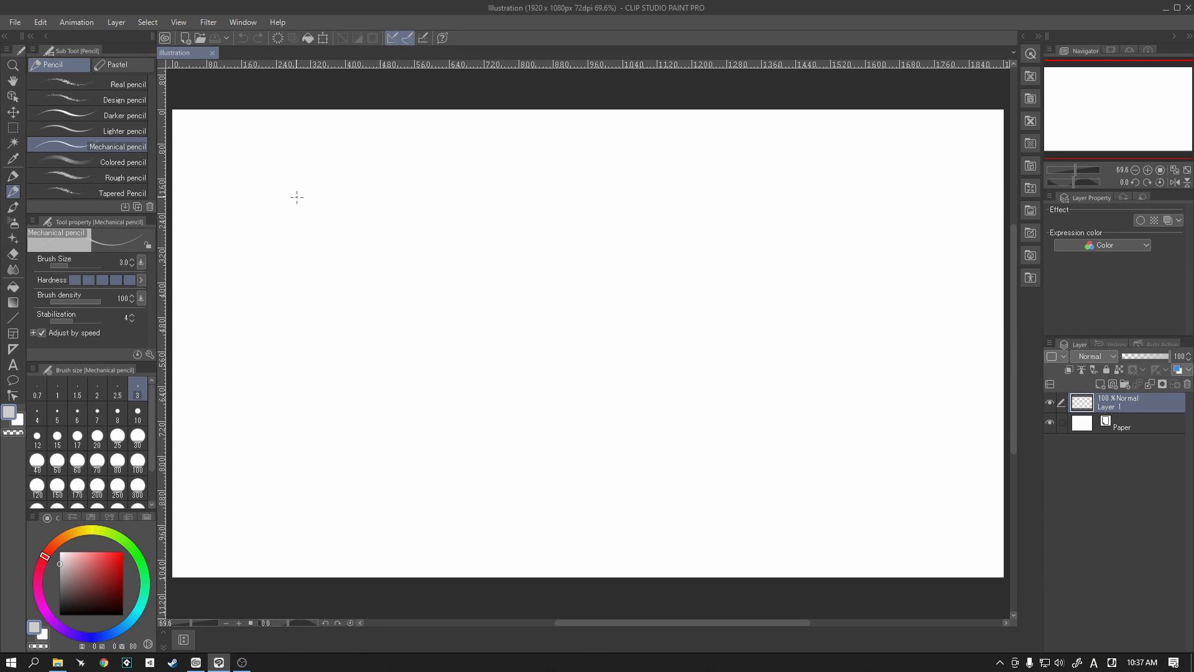
mouse_move(291, 267)
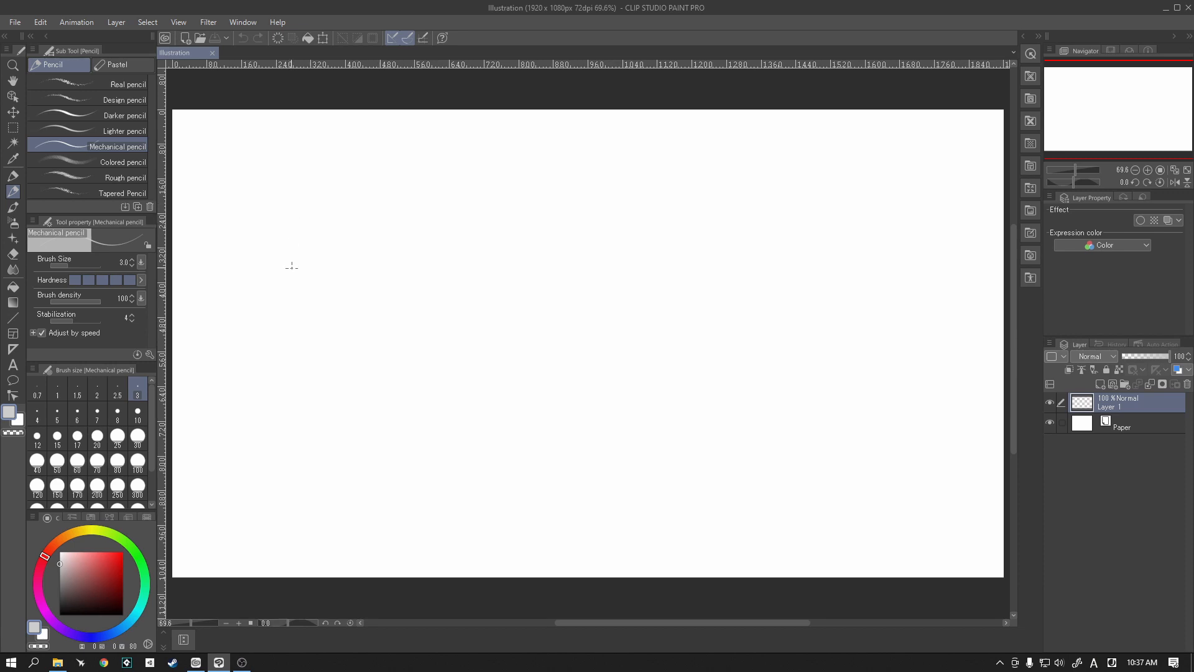
mouse_move(290, 323)
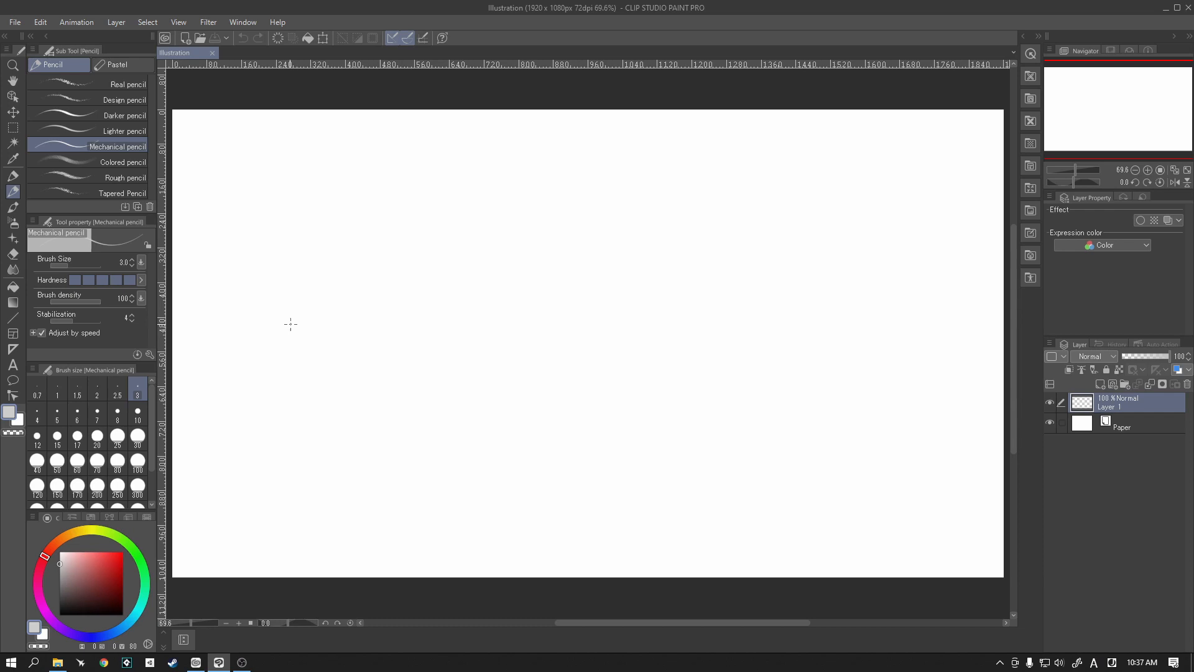
mouse_move(291, 313)
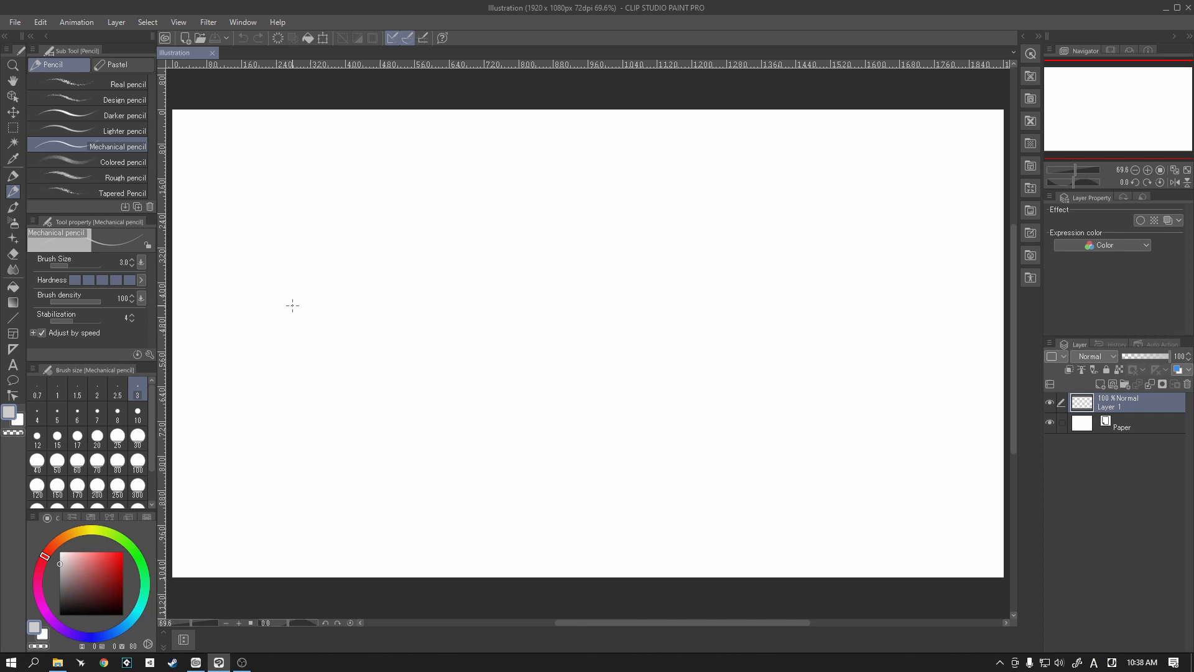
mouse_move(290, 302)
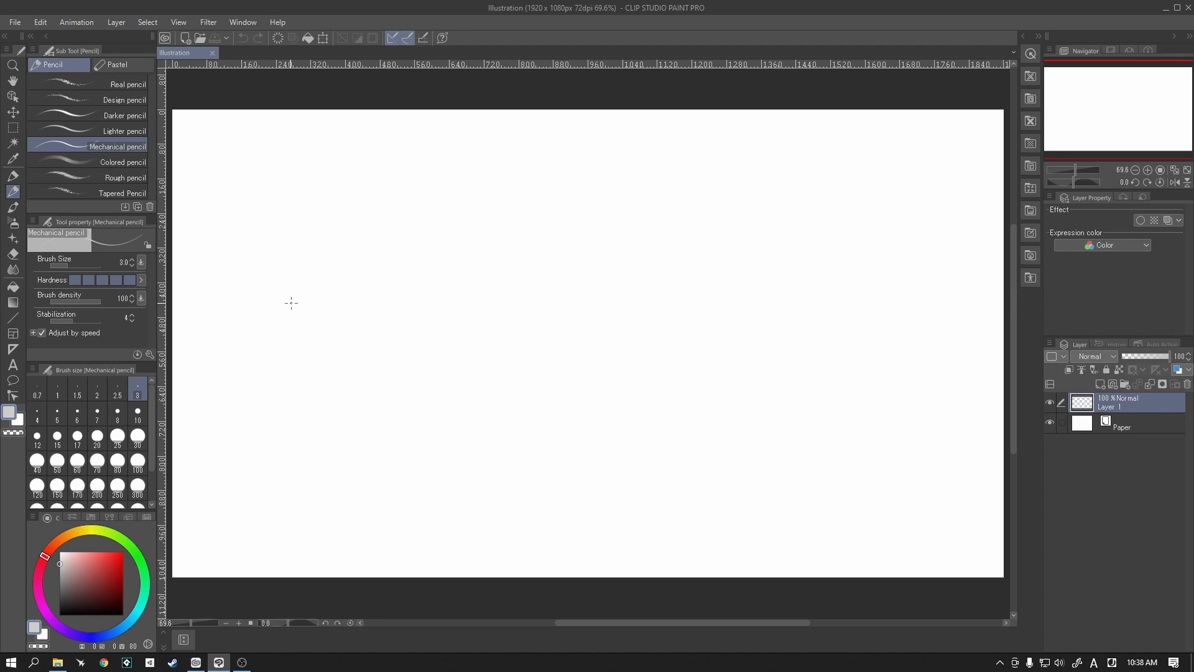
mouse_move(231, 180)
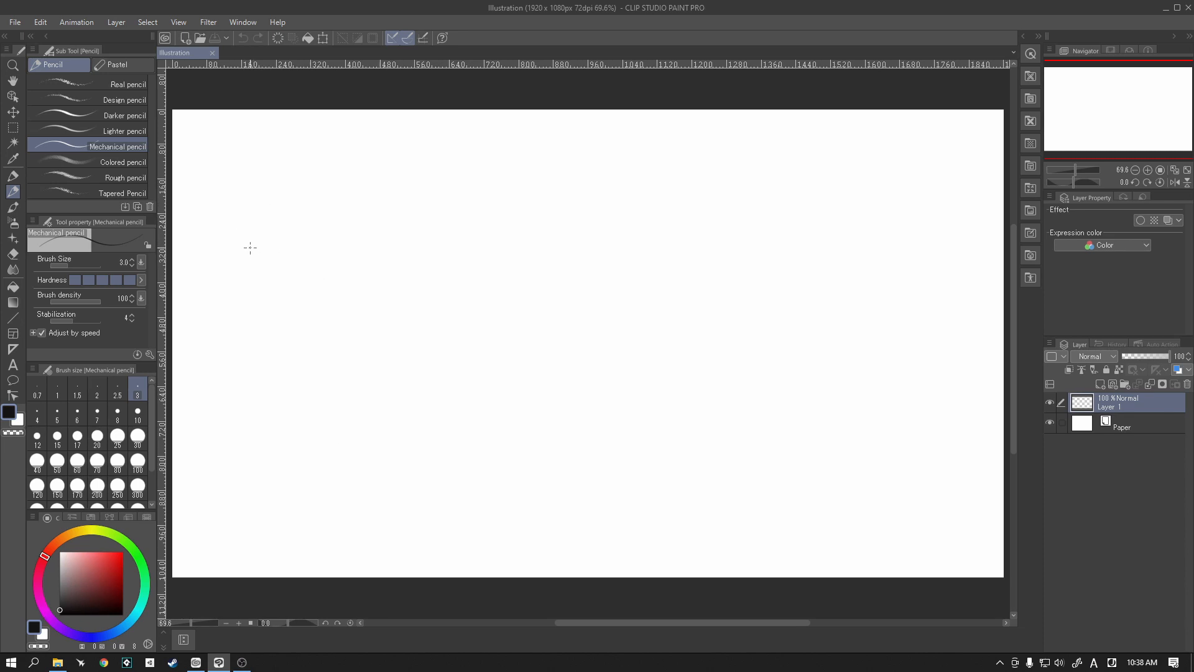
mouse_move(253, 181)
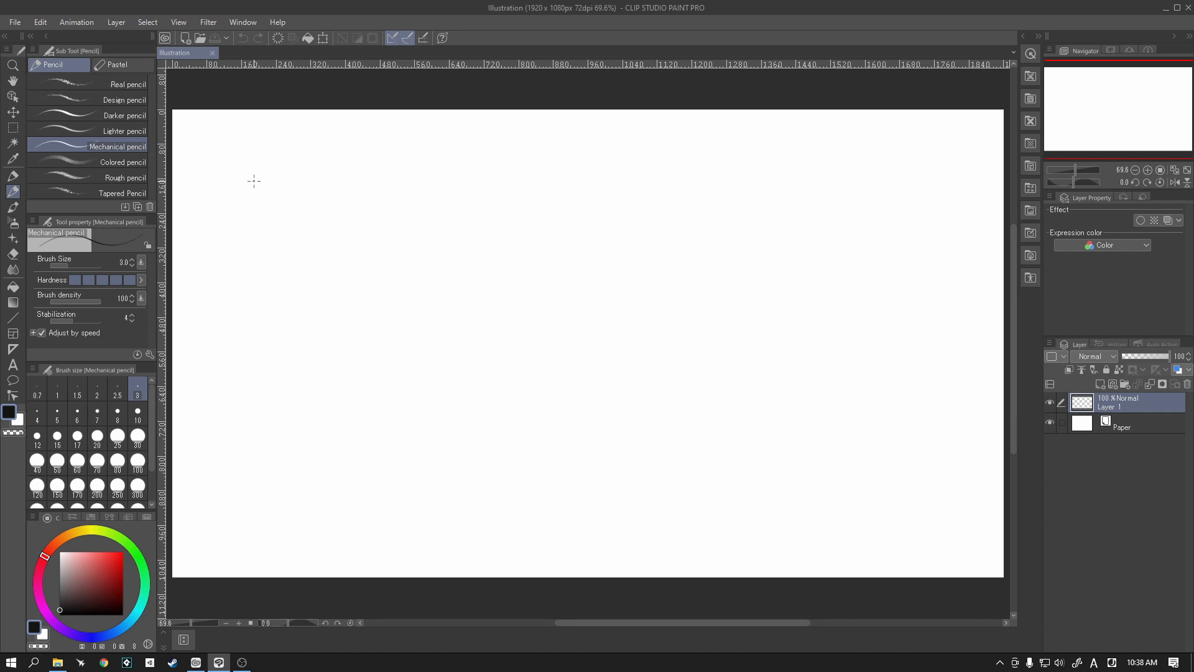
mouse_move(219, 143)
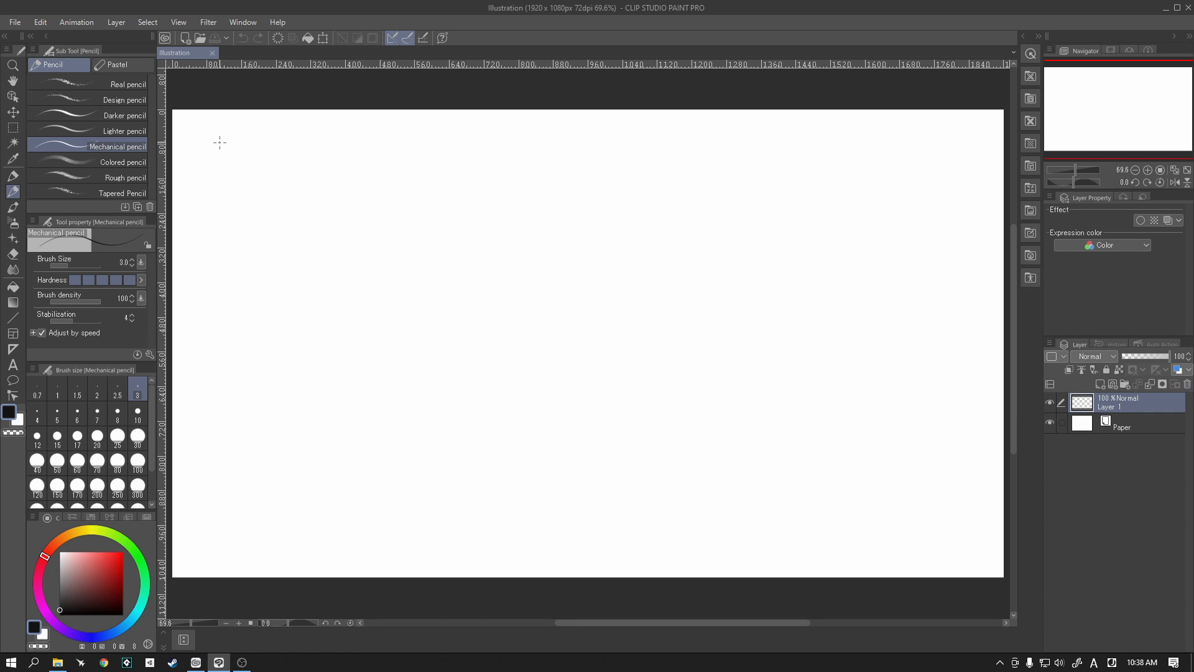
mouse_move(248, 145)
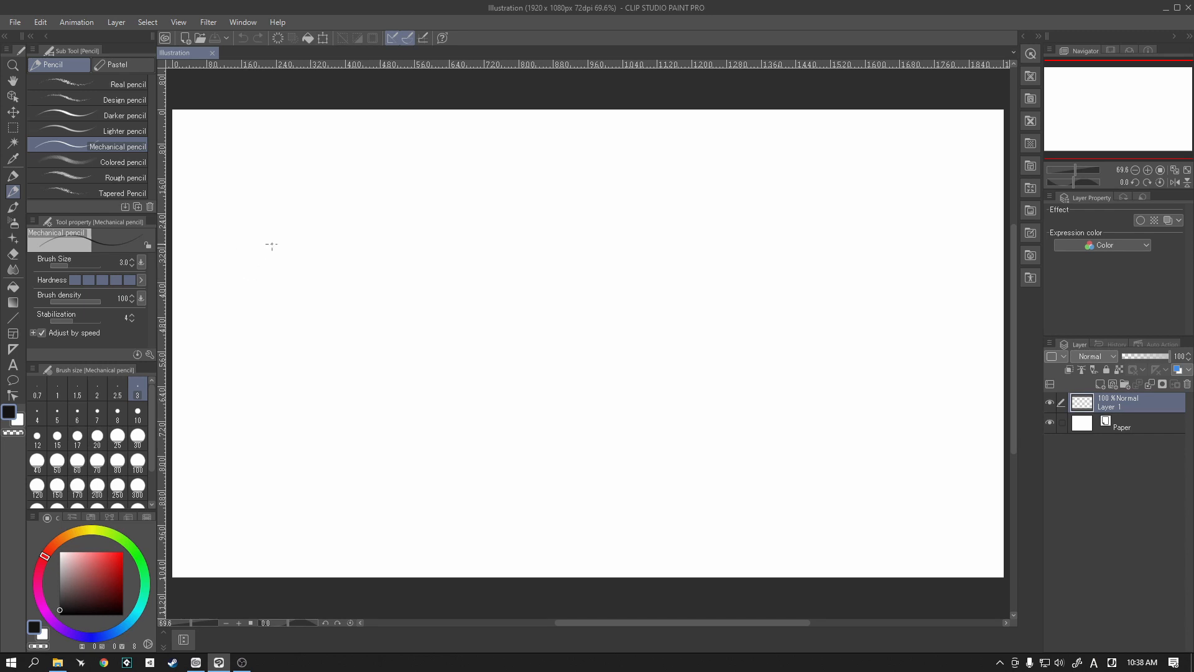
mouse_move(248, 217)
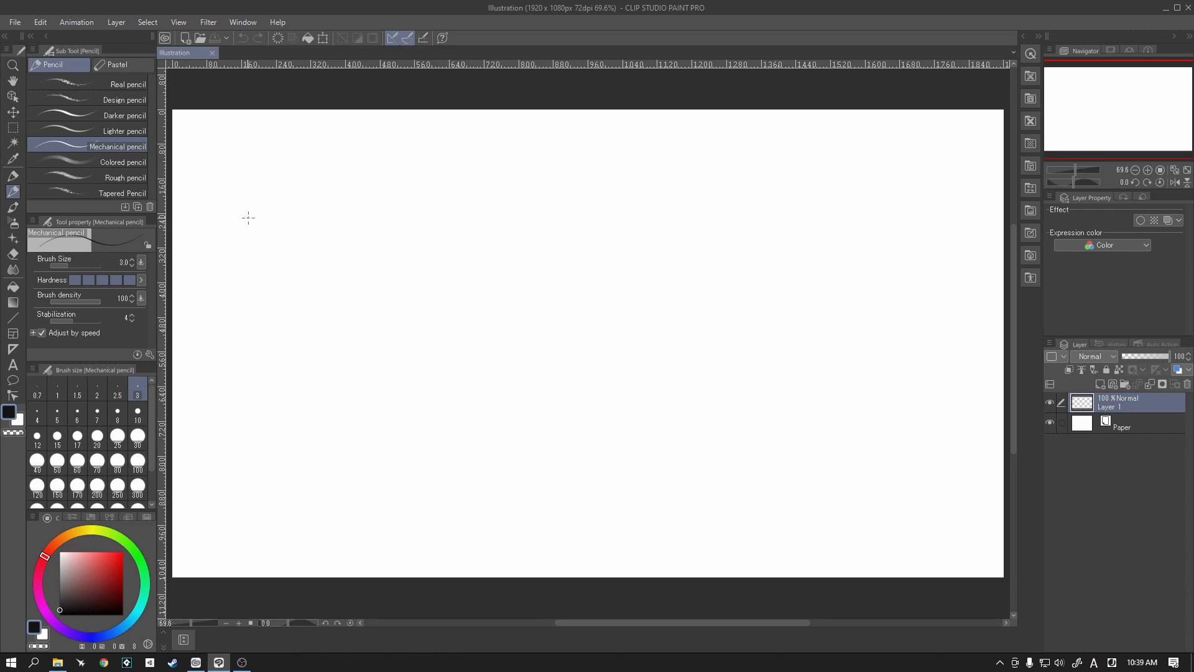
mouse_move(247, 261)
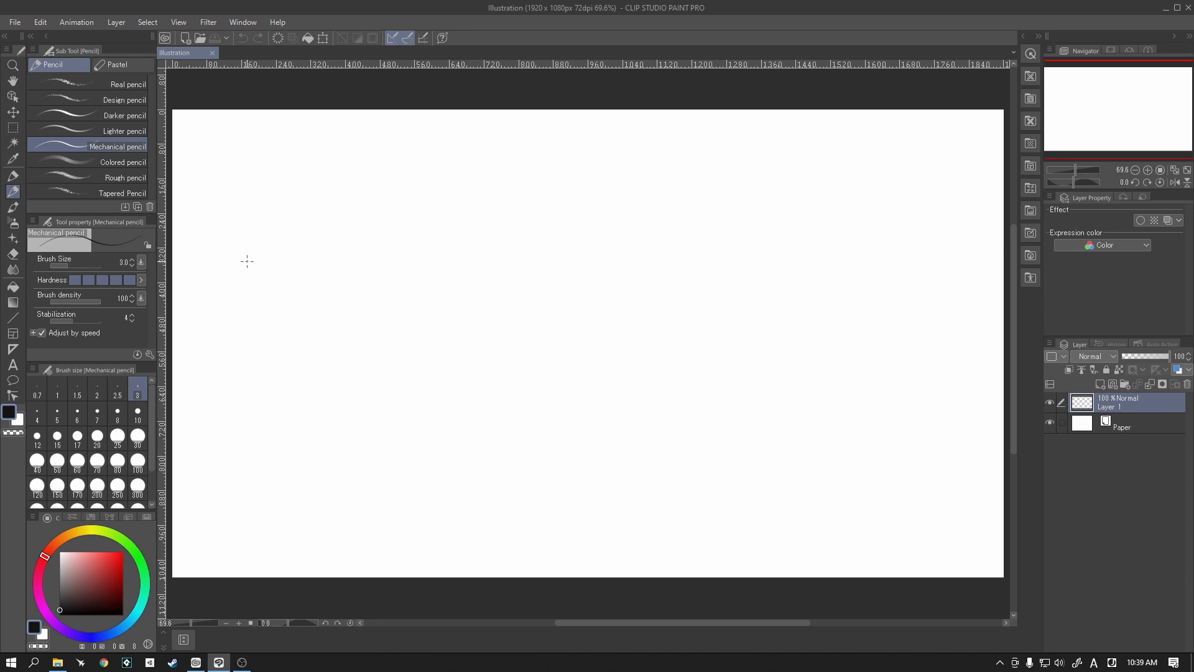
mouse_move(255, 272)
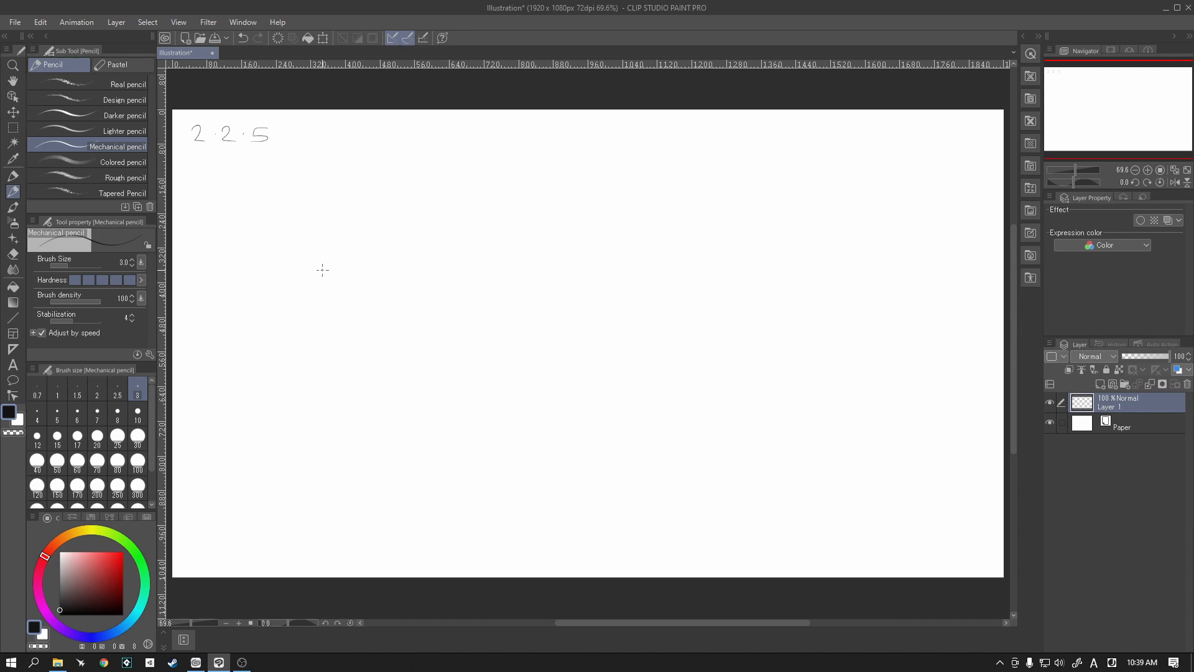
mouse_move(257, 340)
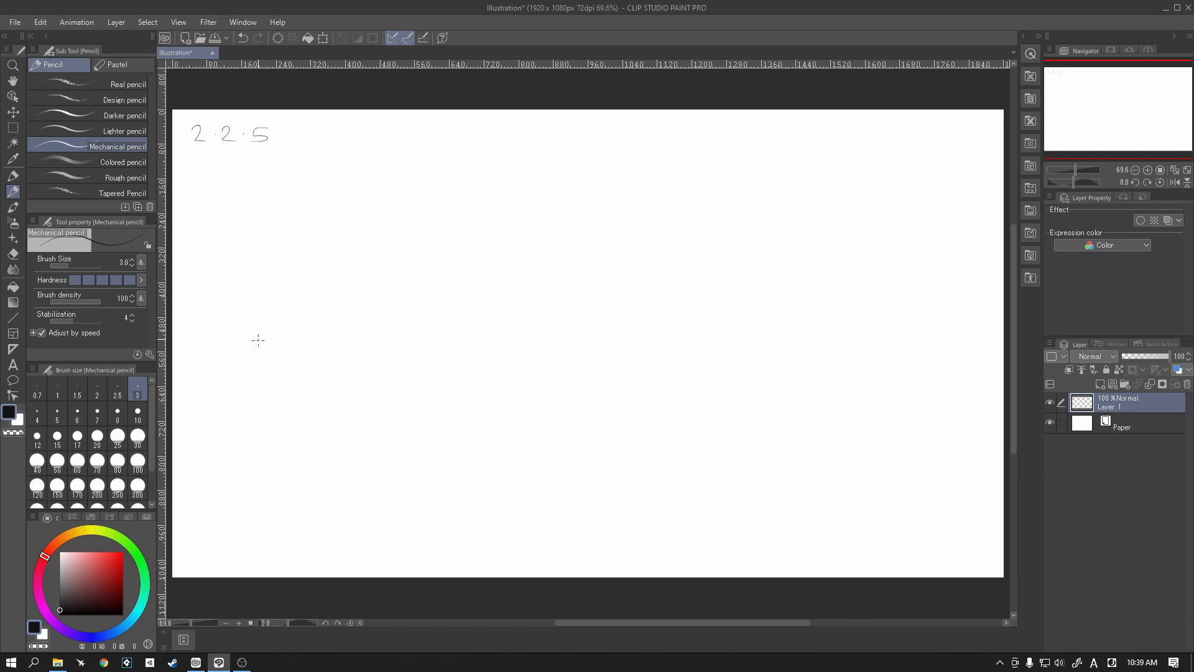
mouse_move(289, 329)
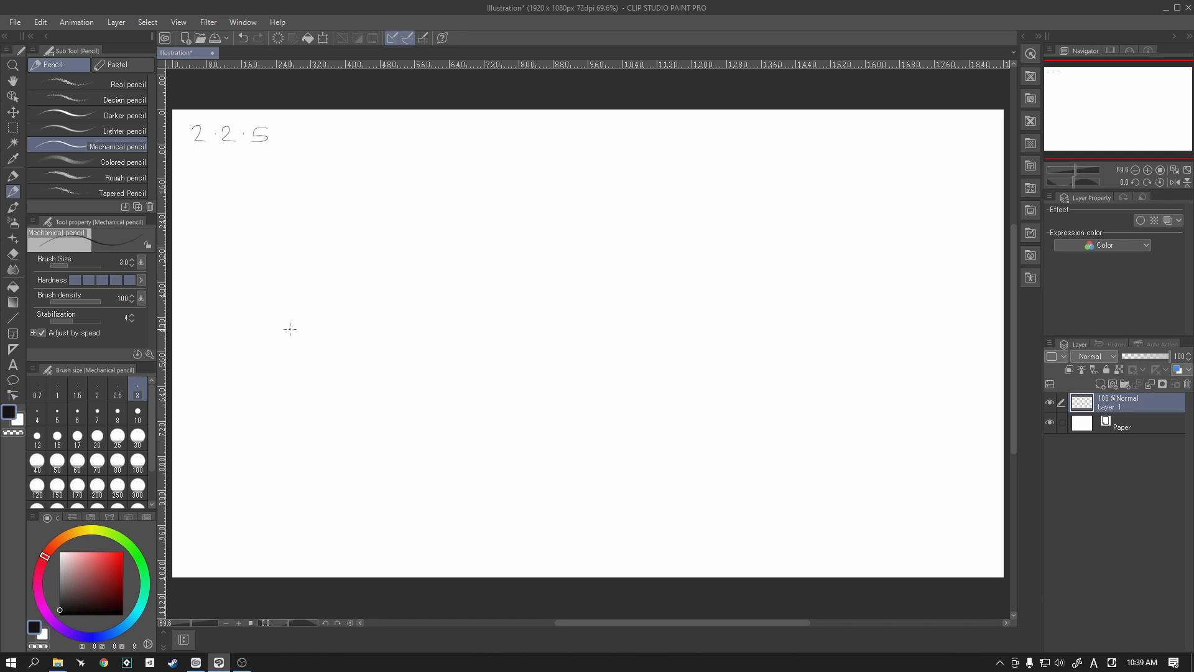
mouse_move(736, 310)
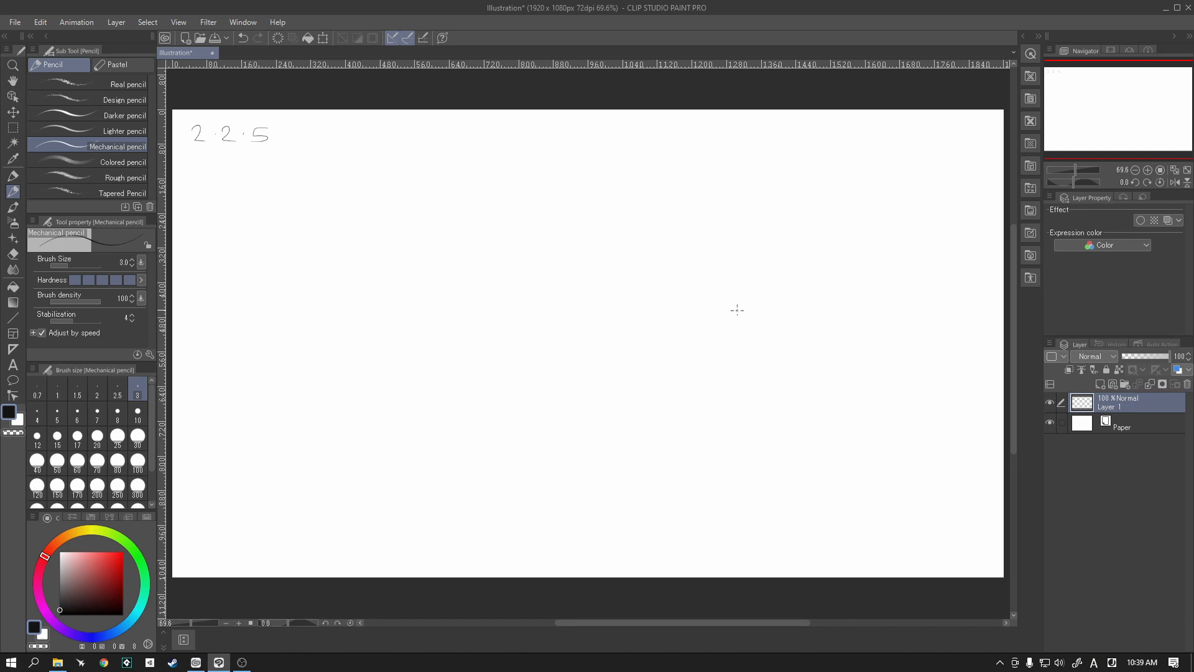
Step: Write 'GMS 2.3' with '[constructors]' below on the right, then underline 2.2.5
left_click_drag(720, 323, 753, 320)
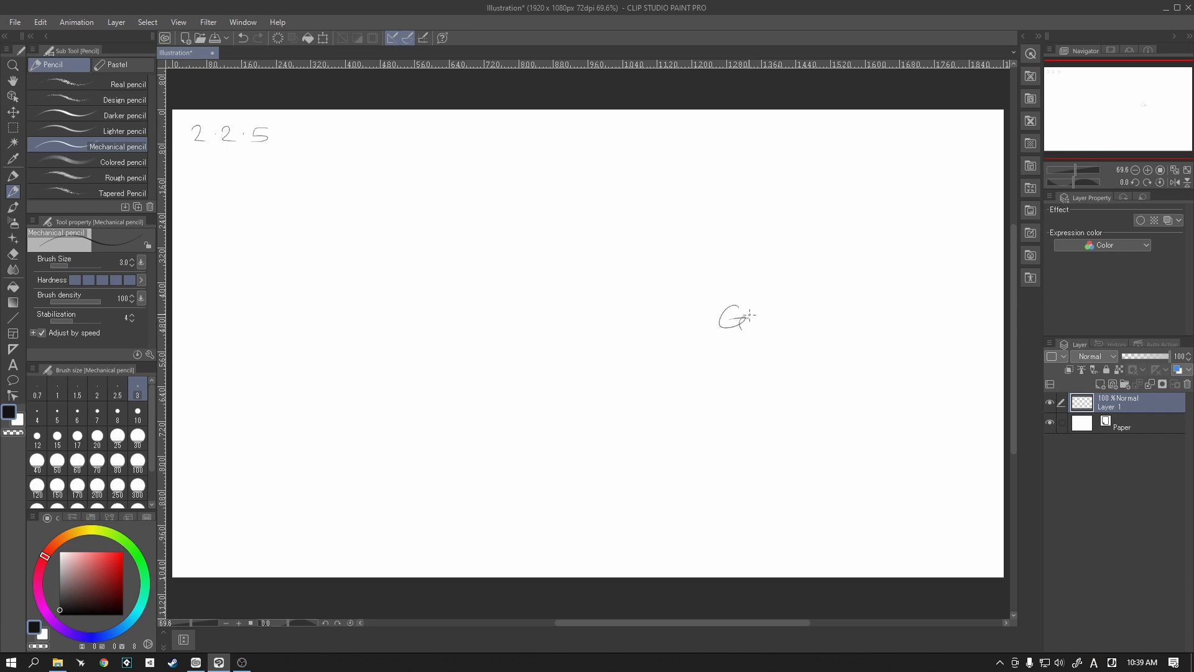
left_click_drag(757, 318, 807, 324)
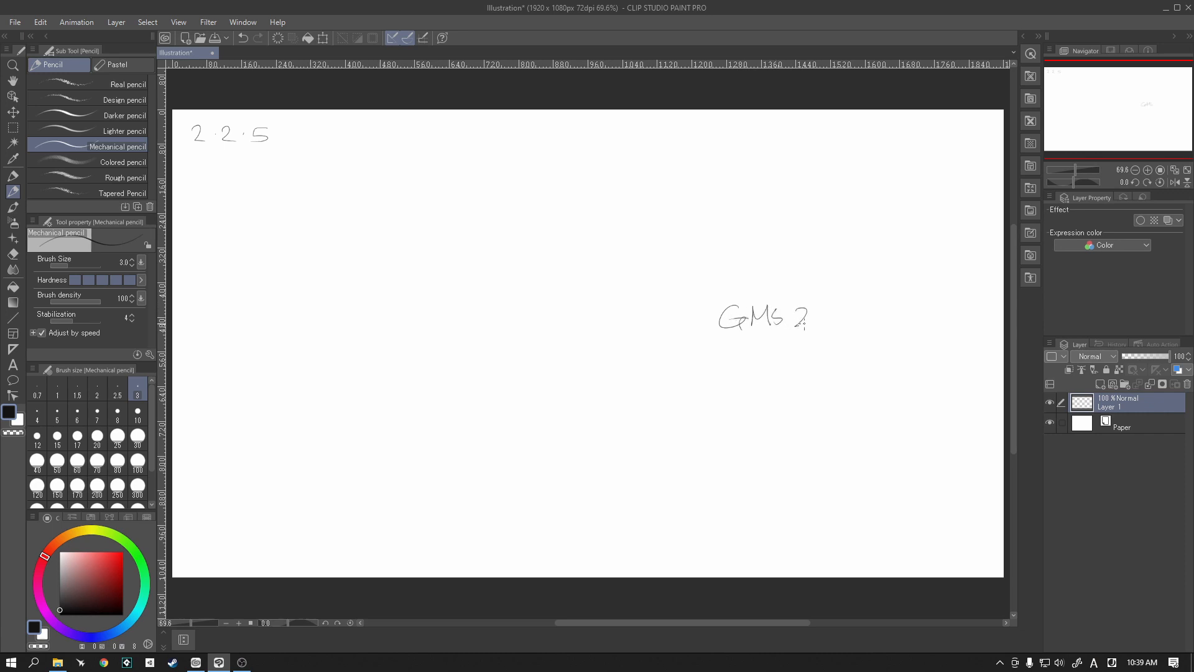
left_click_drag(815, 316, 834, 316)
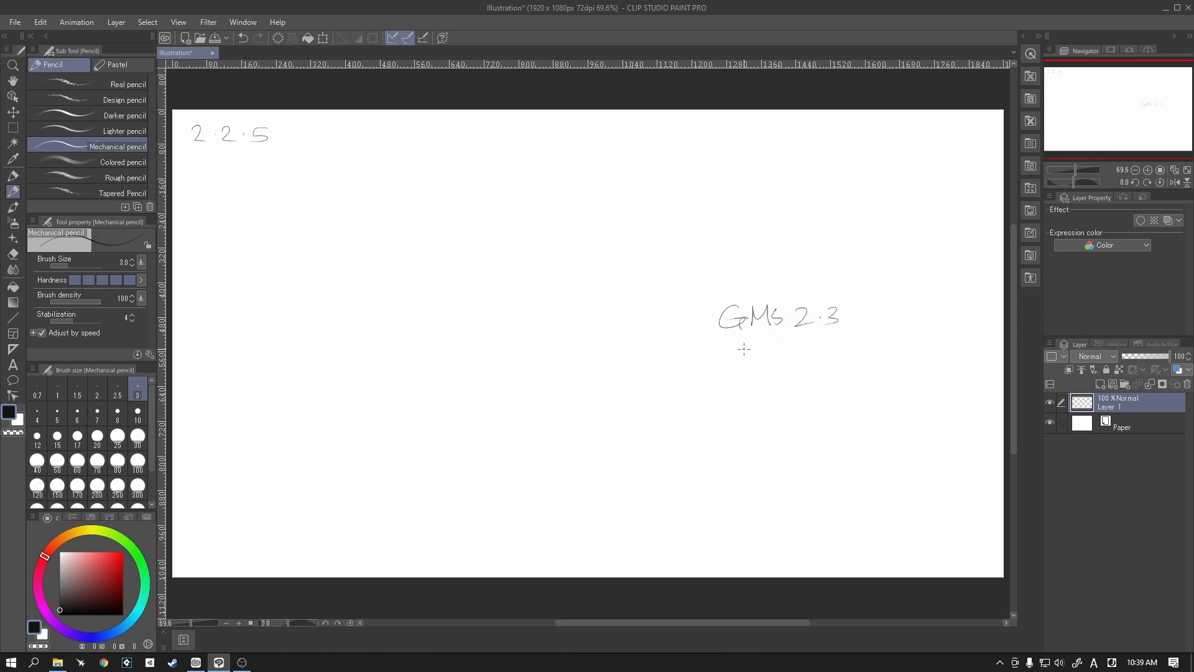
left_click_drag(735, 354, 796, 353)
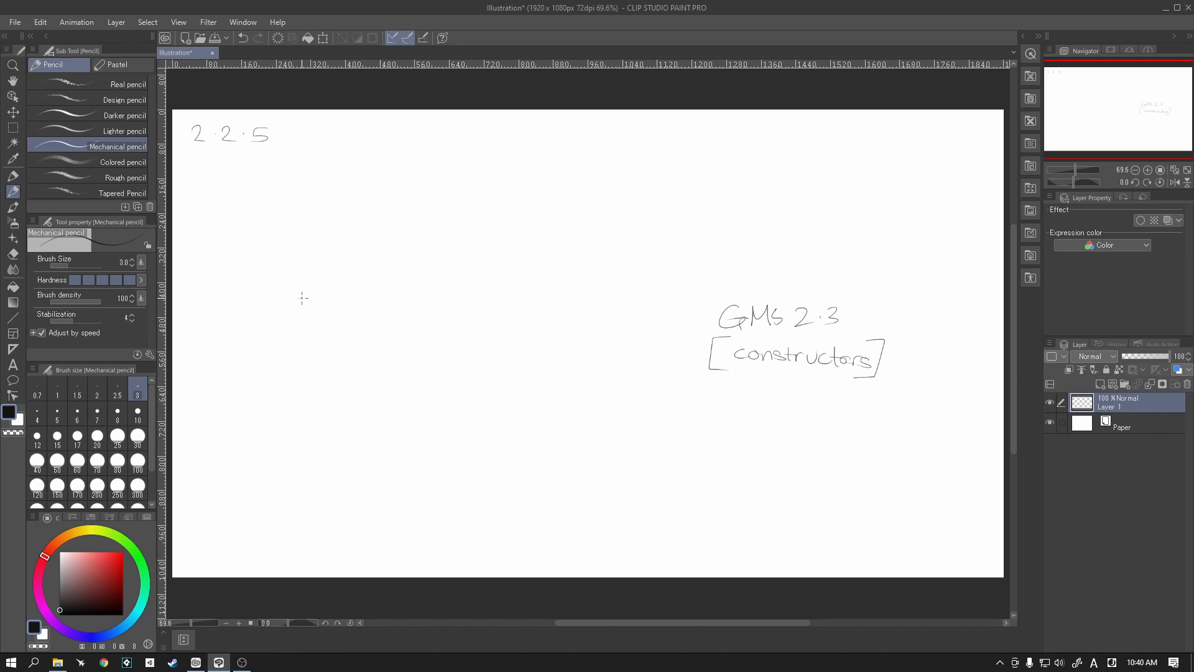
left_click_drag(187, 144, 272, 143)
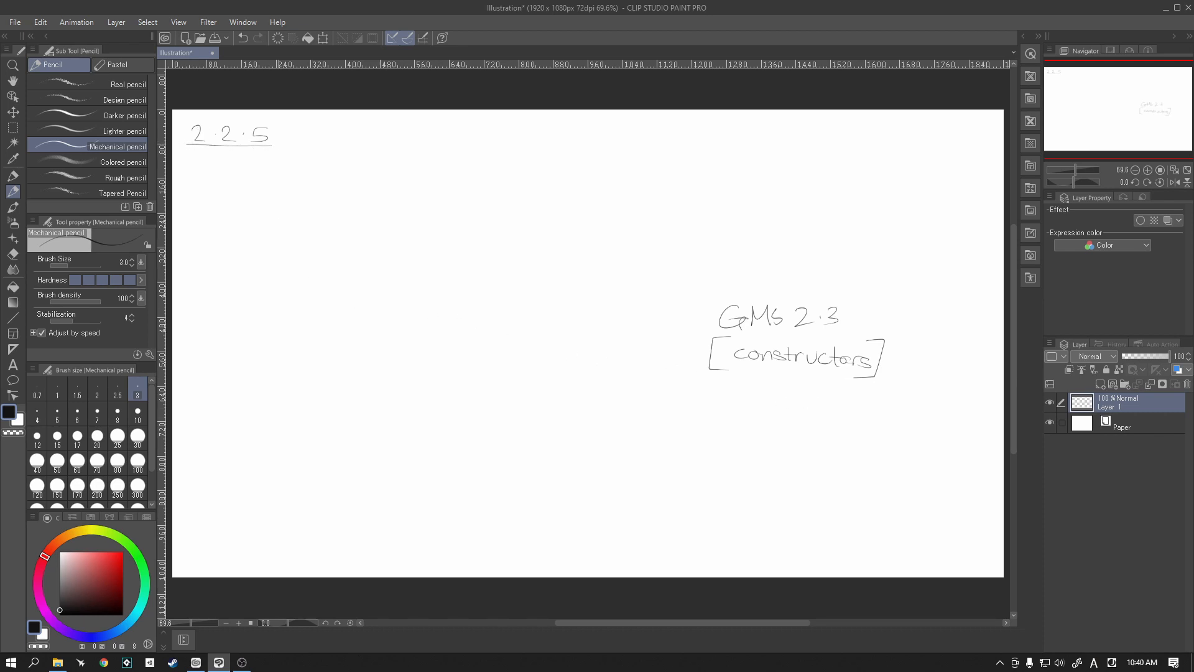
mouse_move(352, 369)
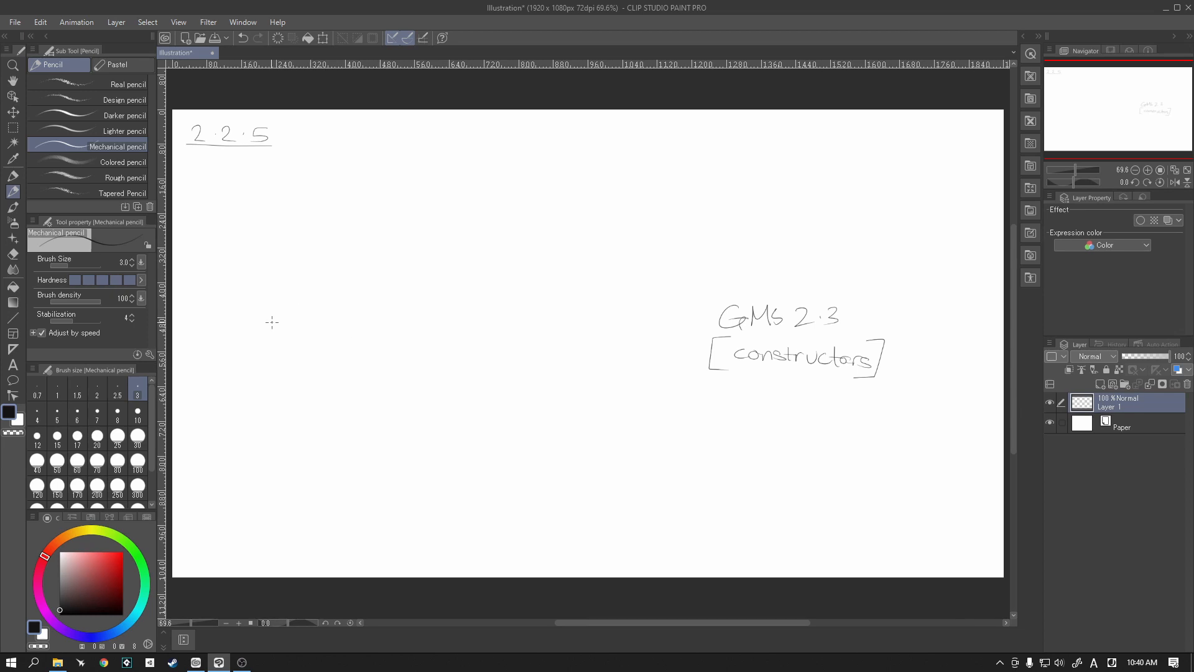
Step: Write the Obj-Instances label on the left and draw a box around it
left_click_drag(259, 318, 308, 323)
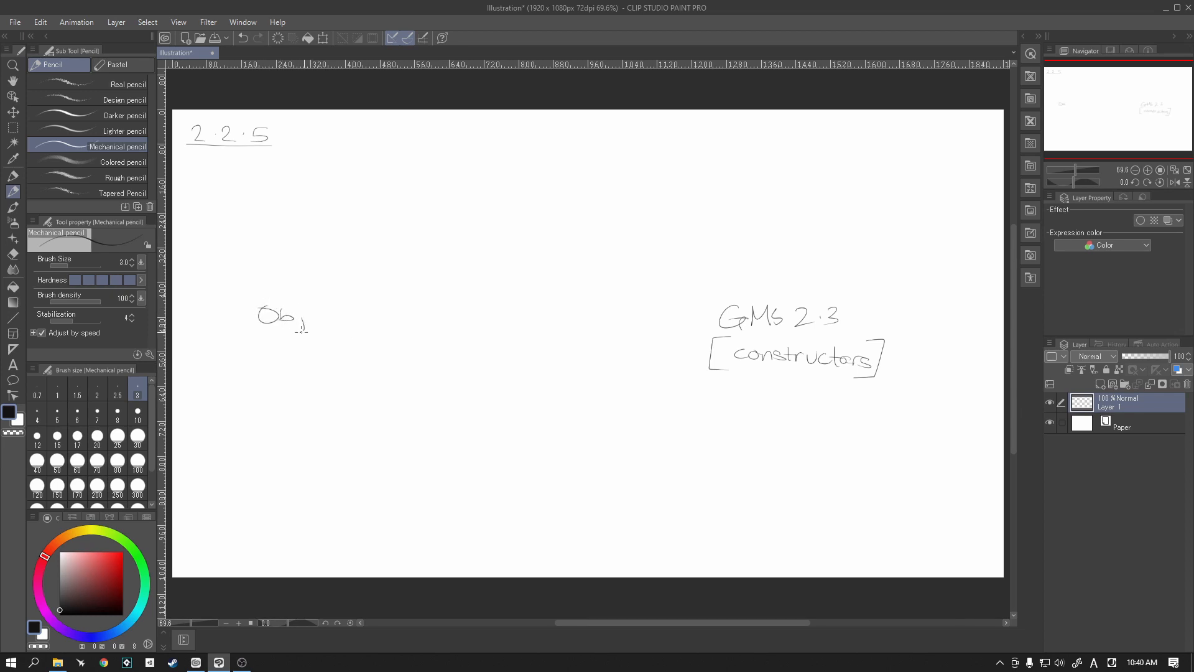
left_click_drag(305, 316, 365, 319)
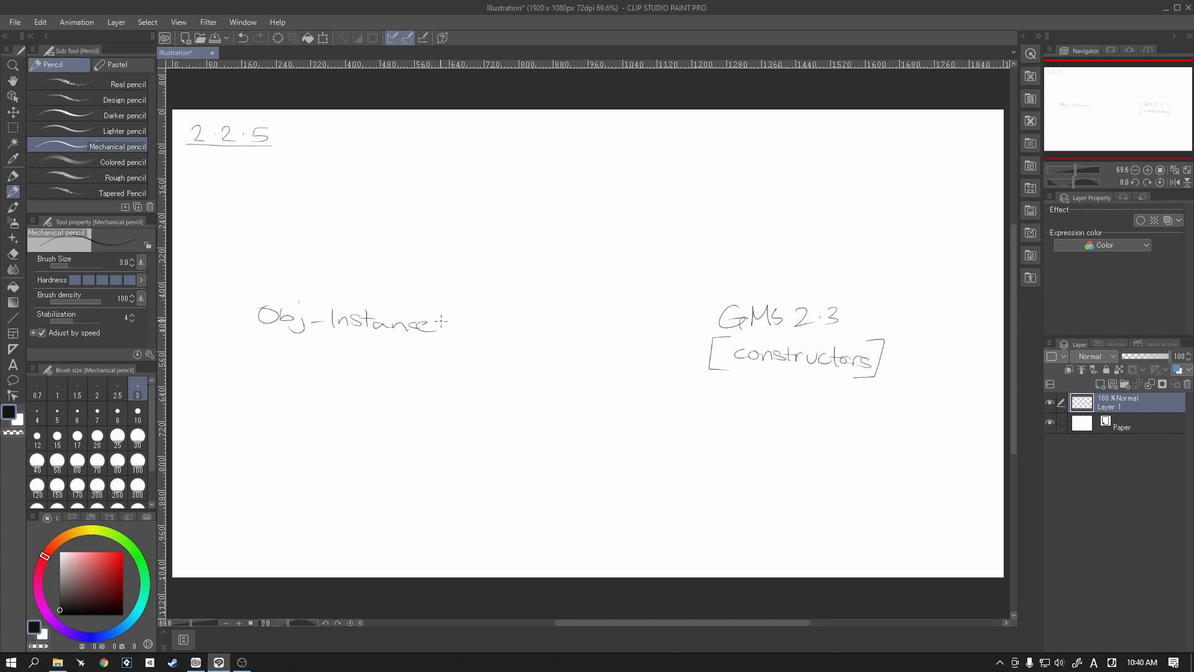
left_click_drag(440, 319, 445, 328)
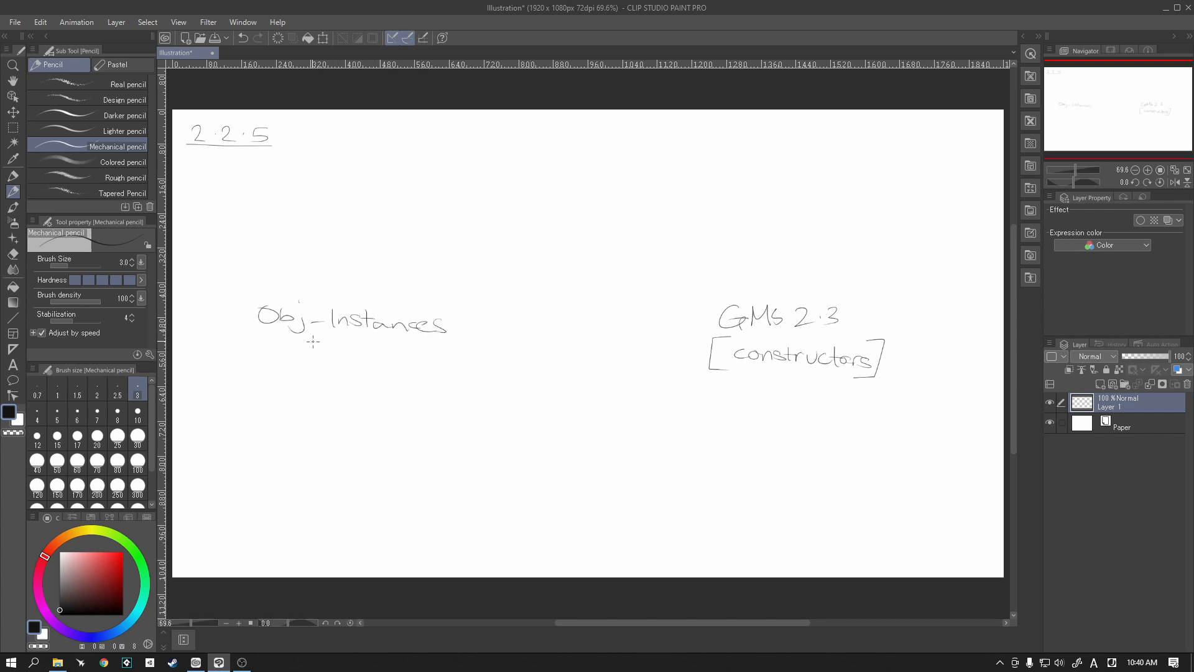
left_click_drag(251, 294, 445, 288)
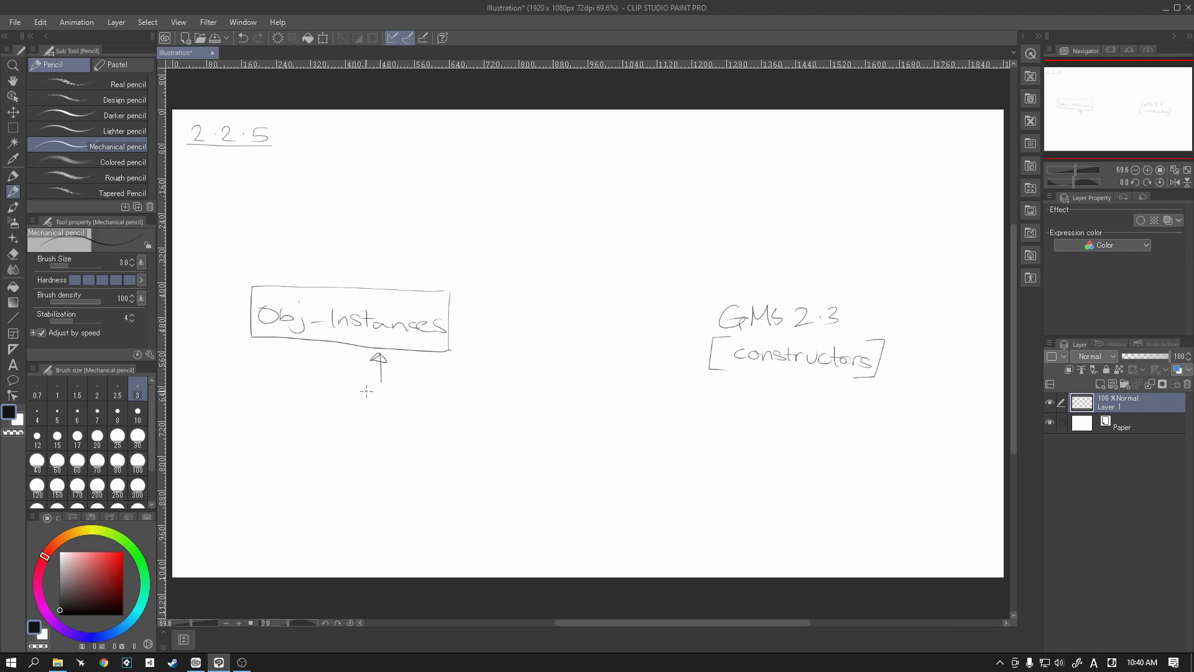
Step: Write 'Debug' beneath the Obj-Instances box and enclose it in a rectangle
left_click_drag(359, 399, 400, 400)
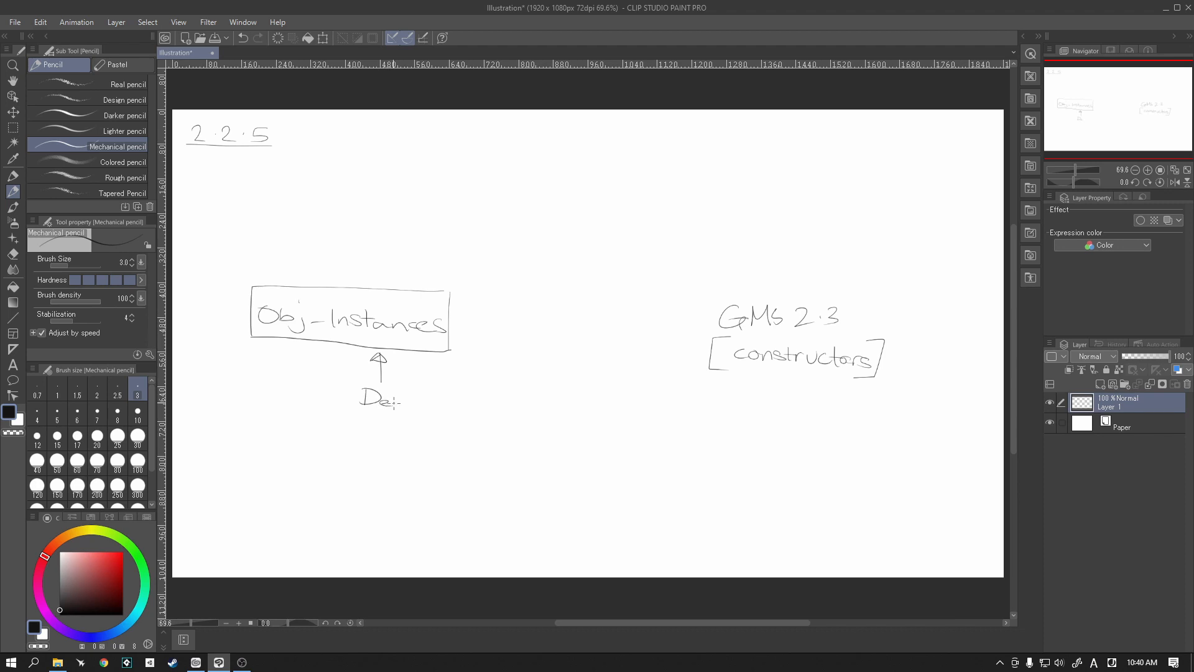
left_click_drag(384, 400, 434, 399)
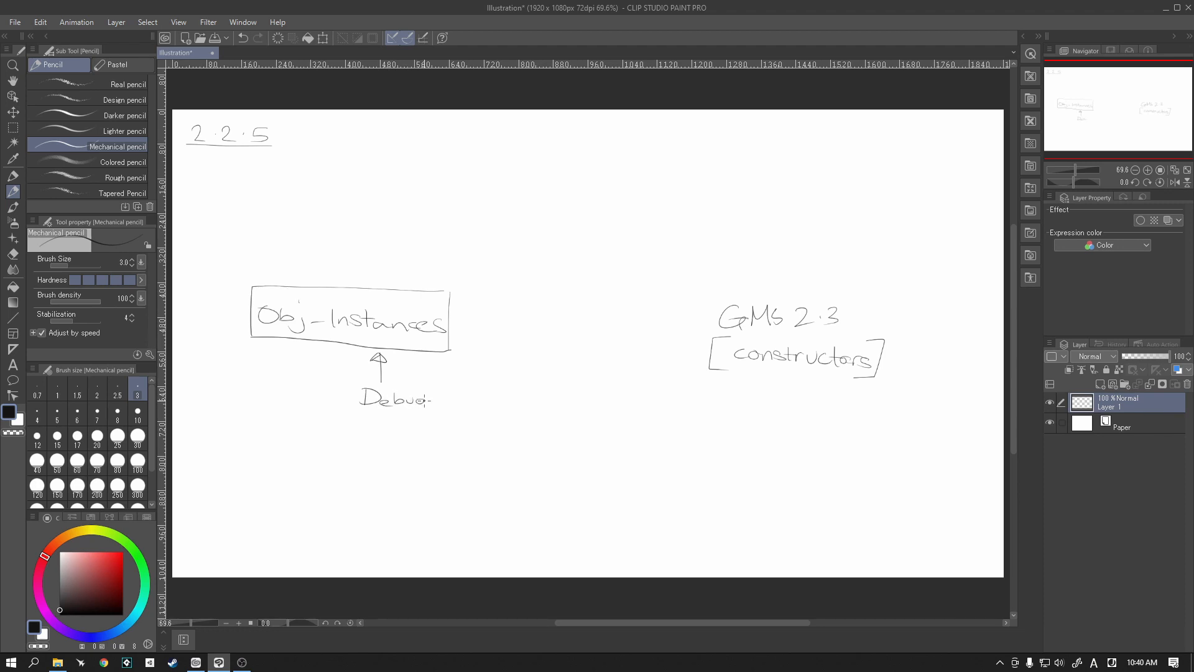
left_click_drag(424, 393, 411, 411)
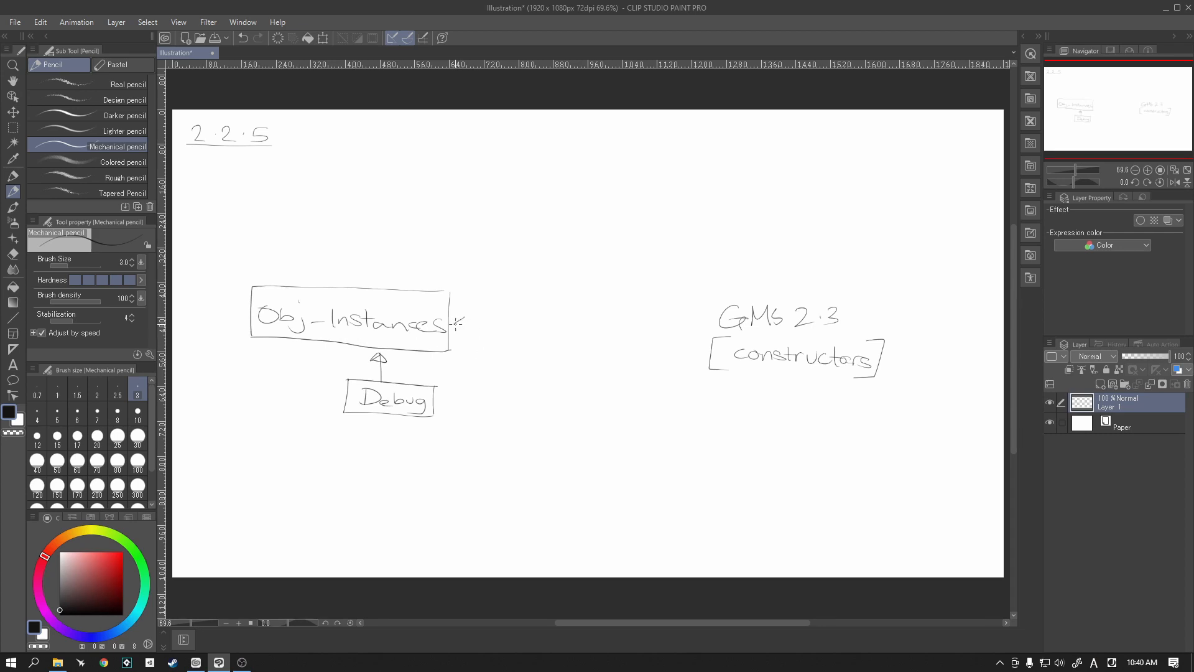
Step: Draw a double-headed arrow between GMS 2.3 and Obj-Instances with a downward middle arrow
left_click_drag(666, 339, 465, 326)
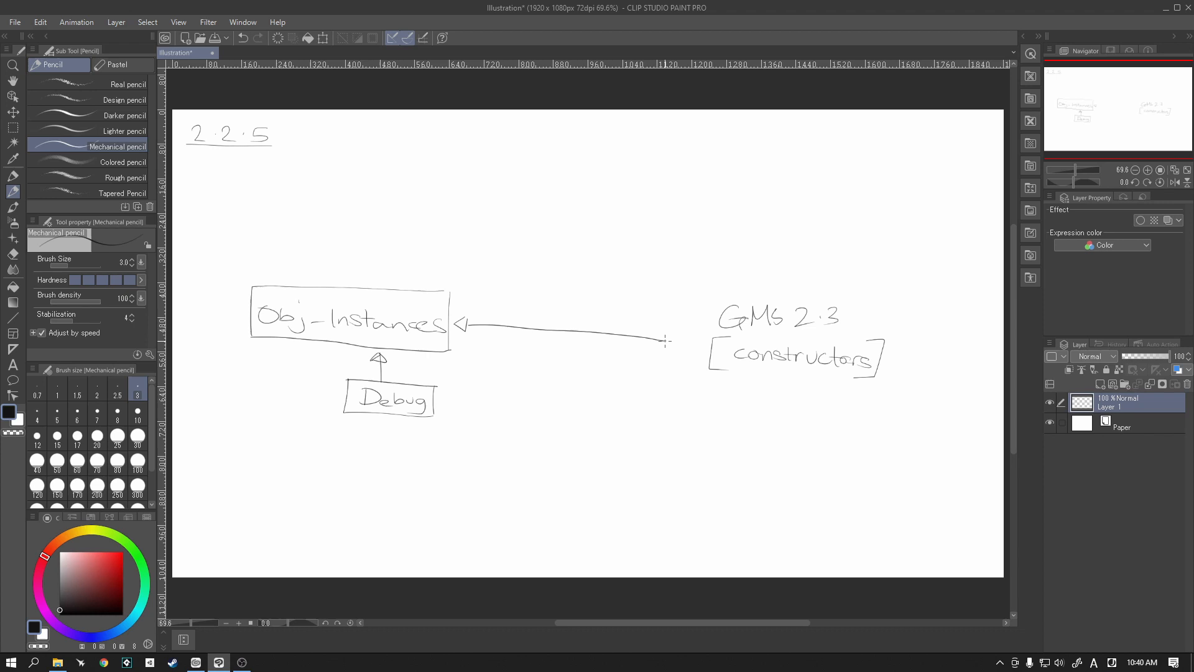
left_click_drag(662, 340, 681, 340)
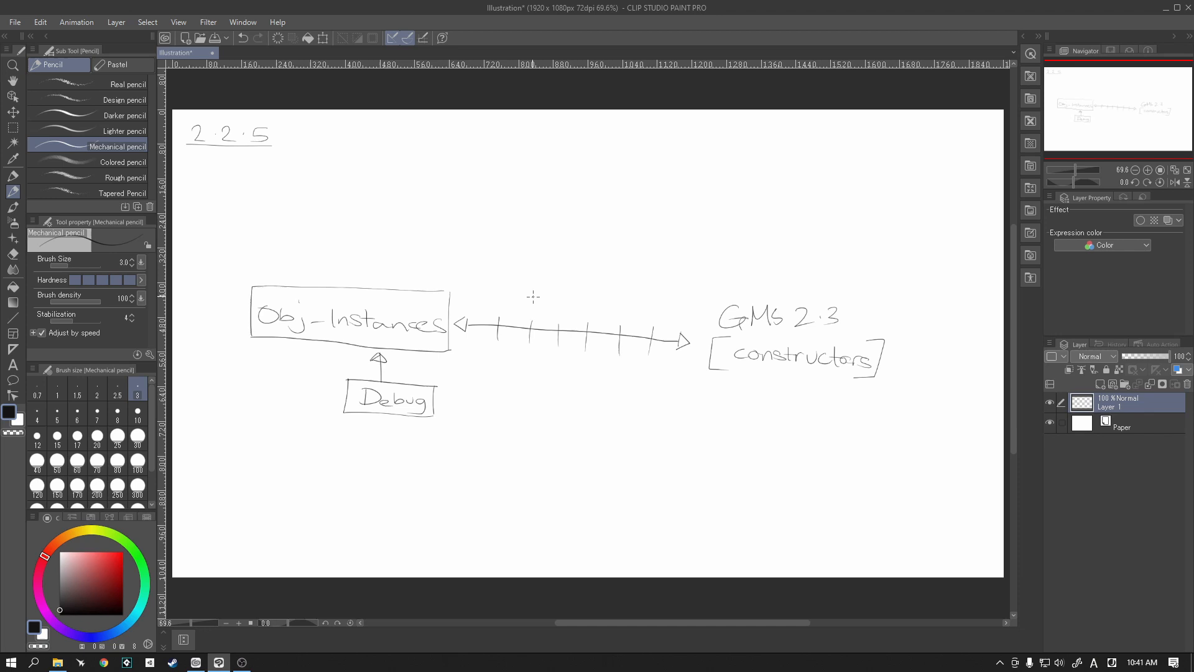
mouse_move(554, 337)
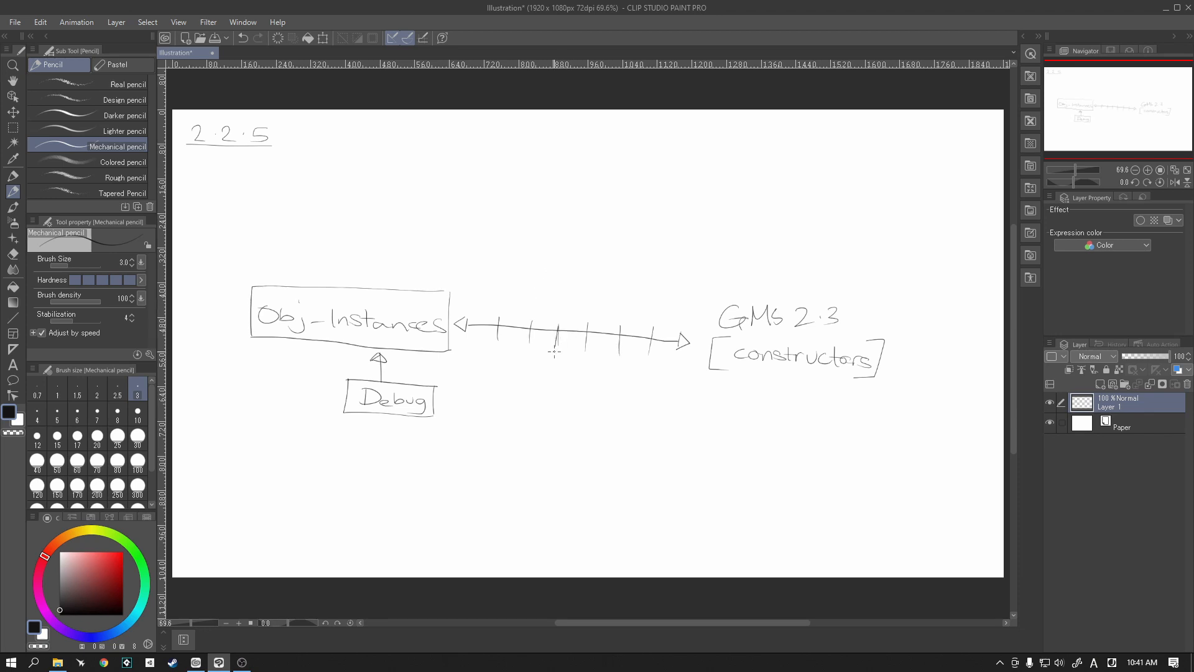
left_click_drag(553, 336, 548, 388)
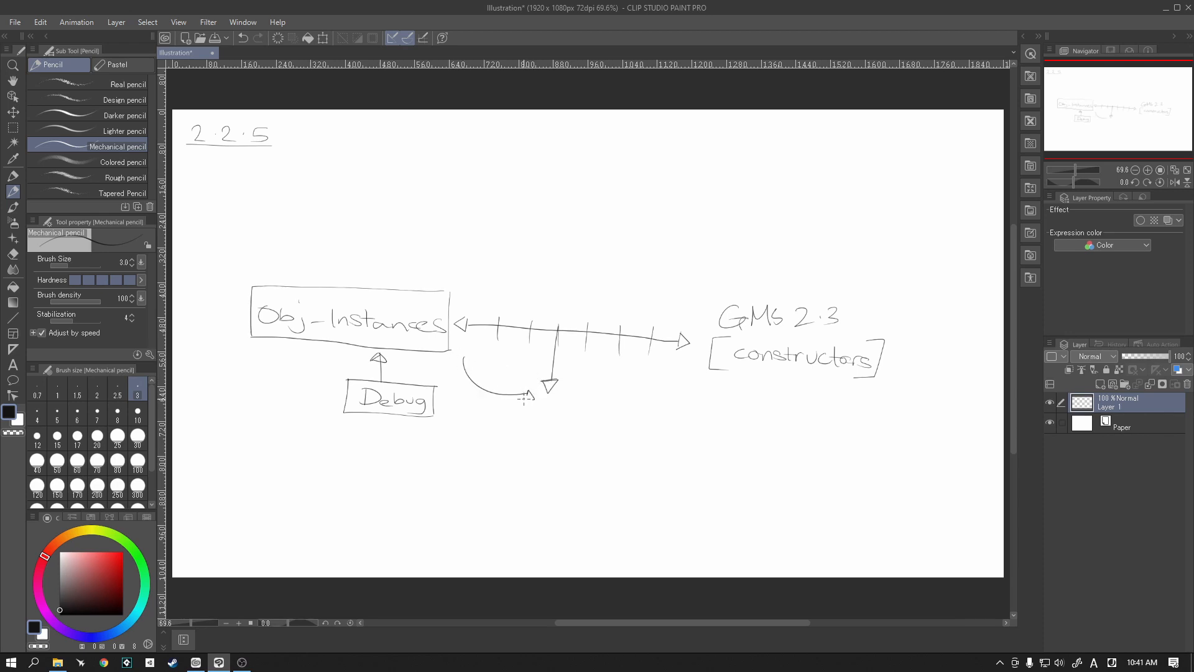
Step: Add a curved arrow into a small circle, star Obj-Instances, and hide the diagram
left_click_drag(560, 396, 696, 374)
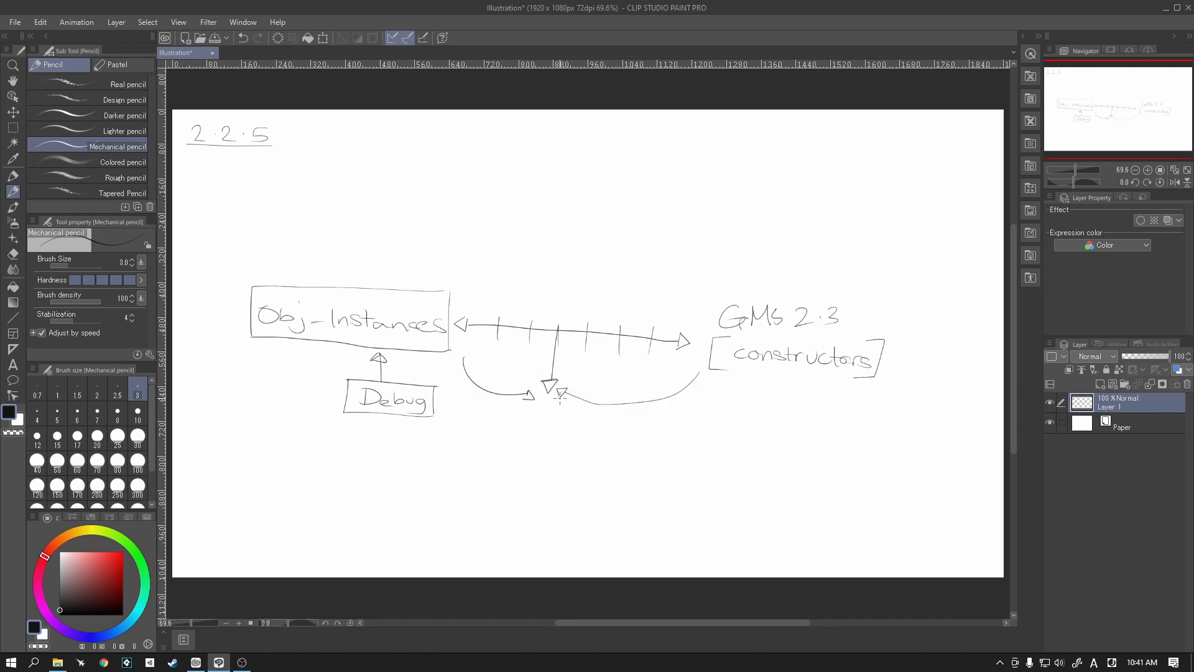
left_click_drag(524, 415, 563, 441)
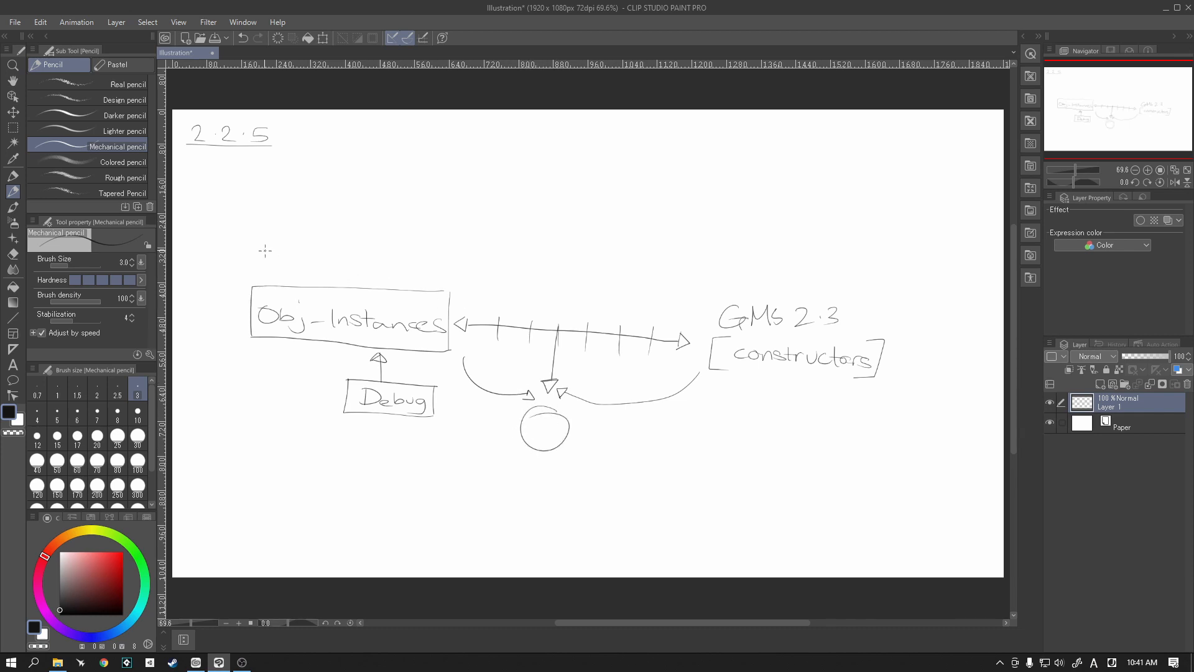
left_click_drag(221, 320, 232, 305)
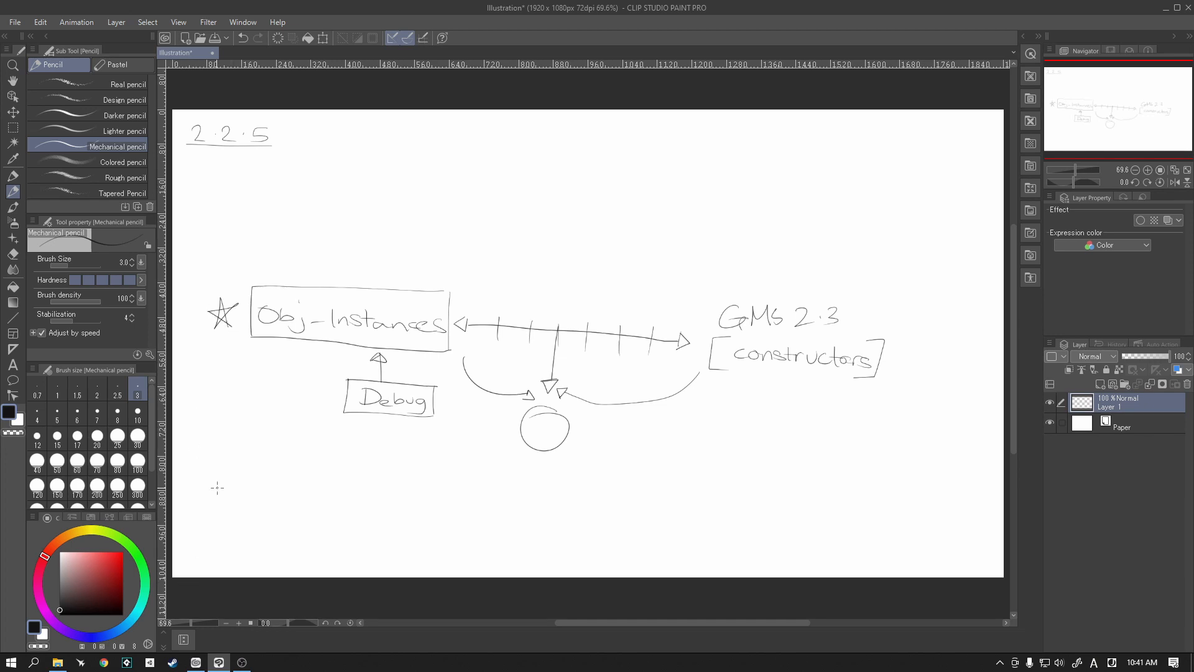
mouse_move(340, 248)
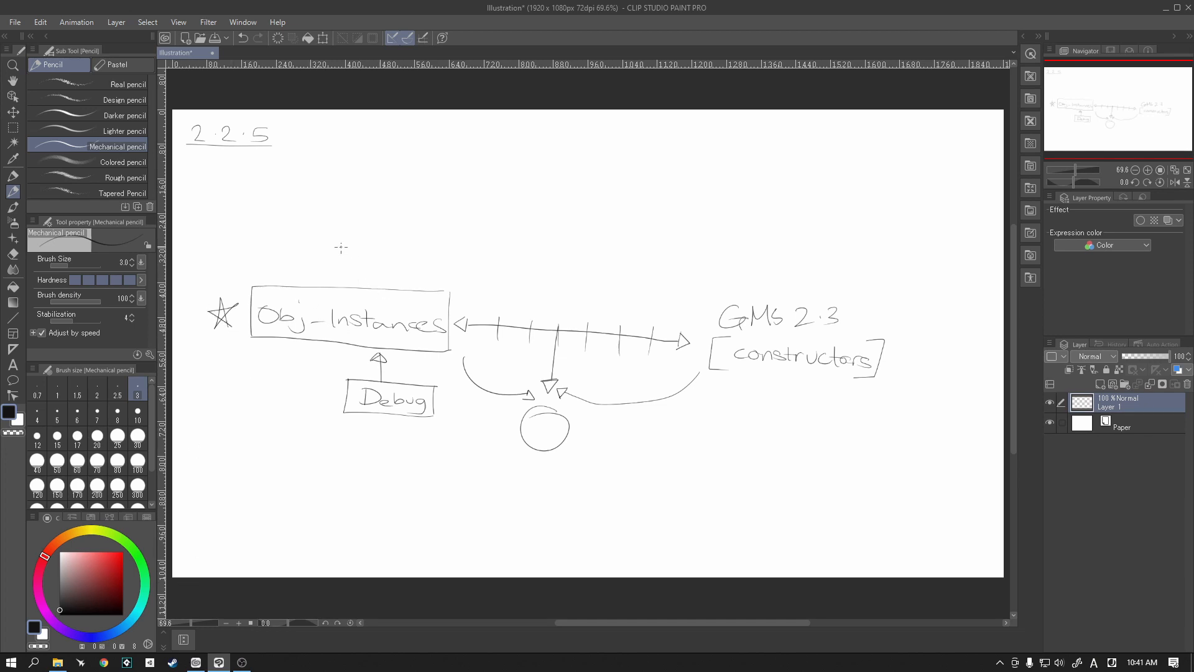
left_click_drag(336, 236, 342, 271)
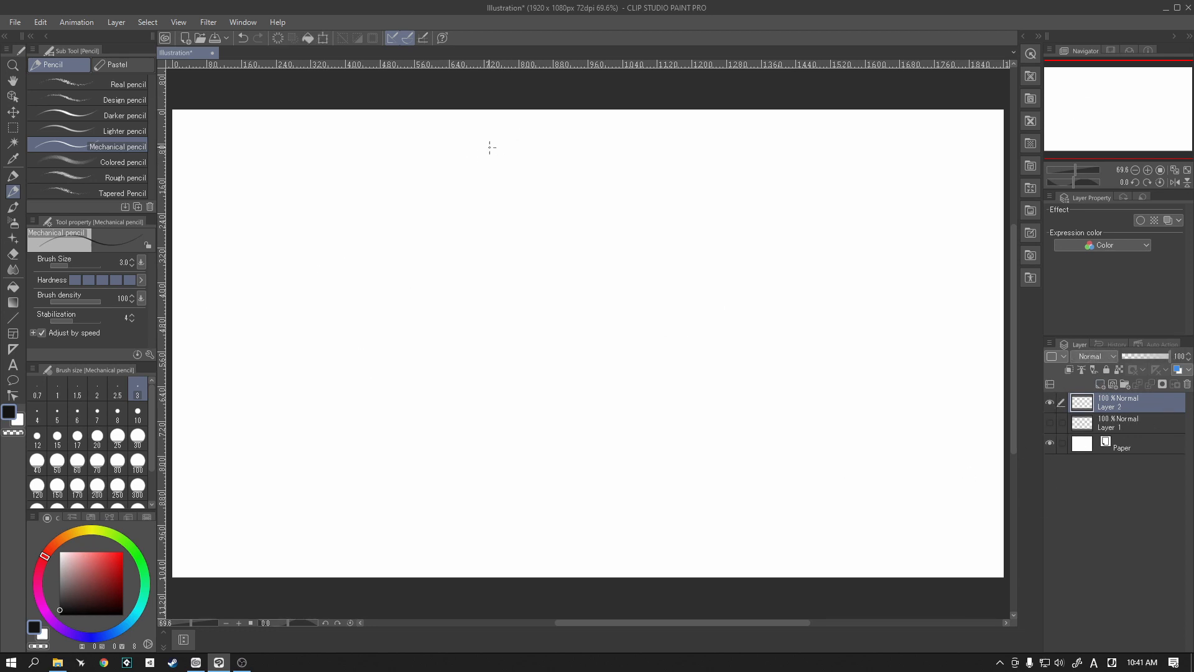
Step: Write the title 'Obj-Instances' with '(unit)' beneath it
left_click_drag(457, 149, 506, 160)
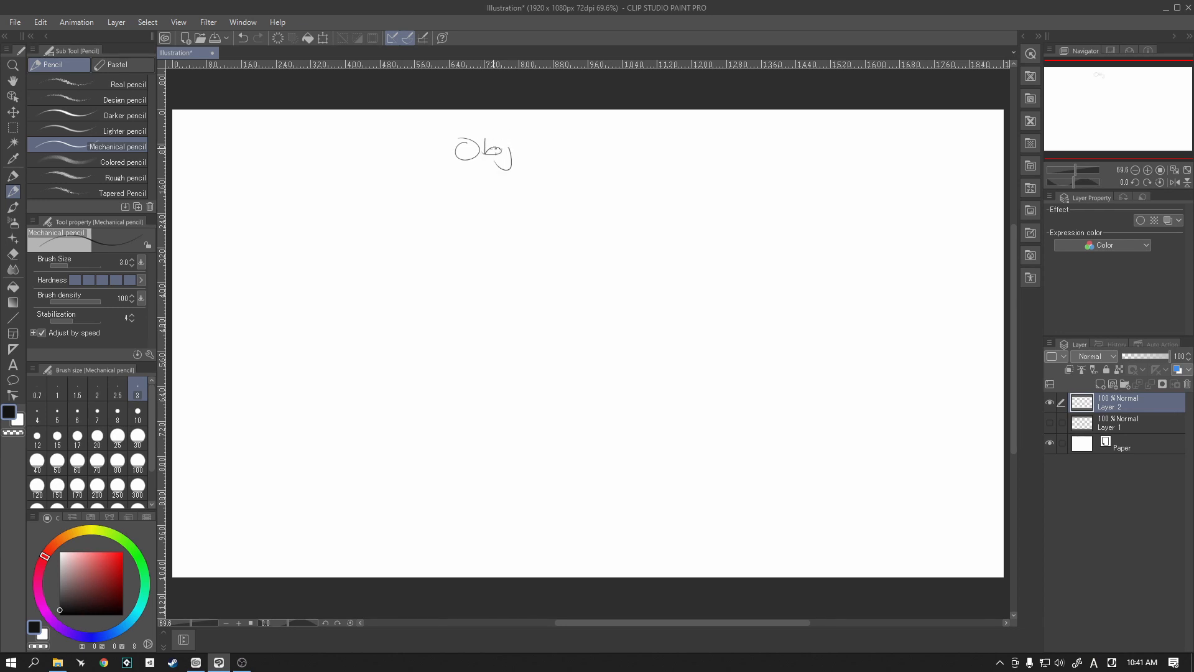
left_click_drag(518, 151, 583, 150)
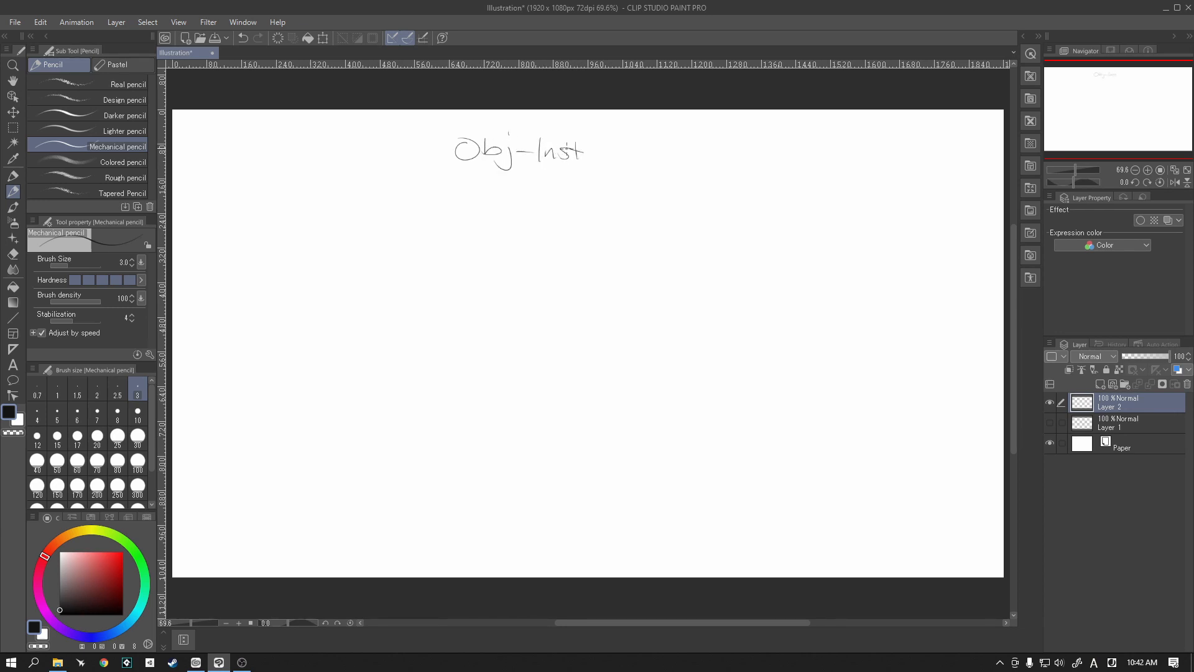
left_click_drag(556, 150, 640, 150)
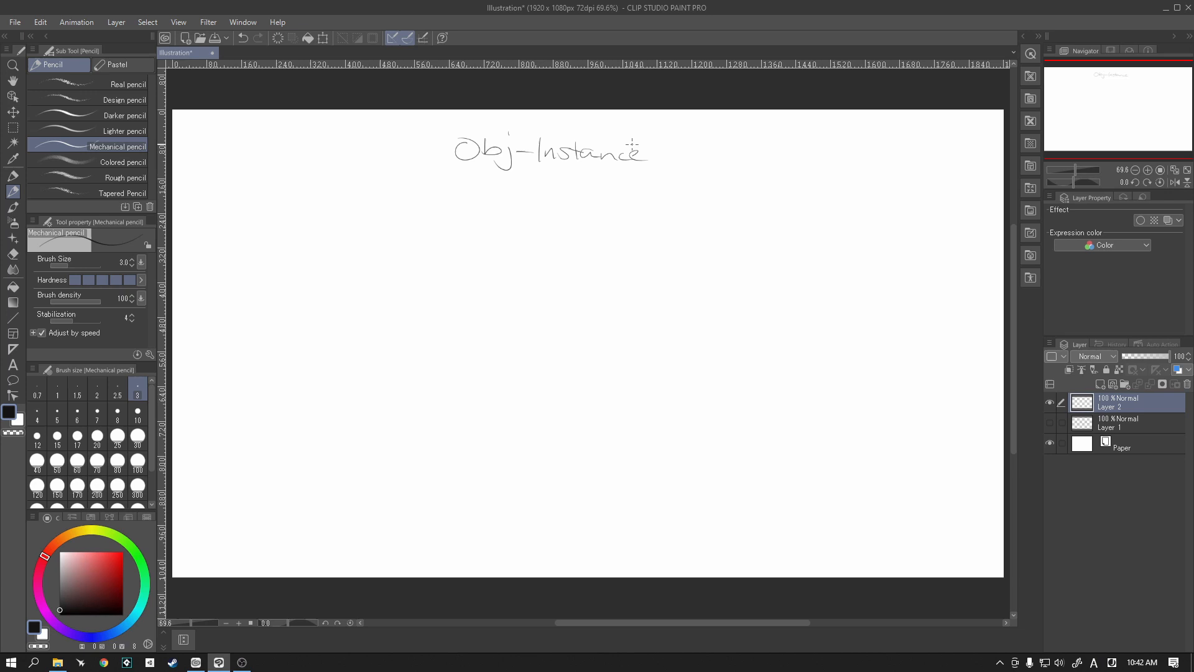
left_click_drag(638, 153, 651, 160)
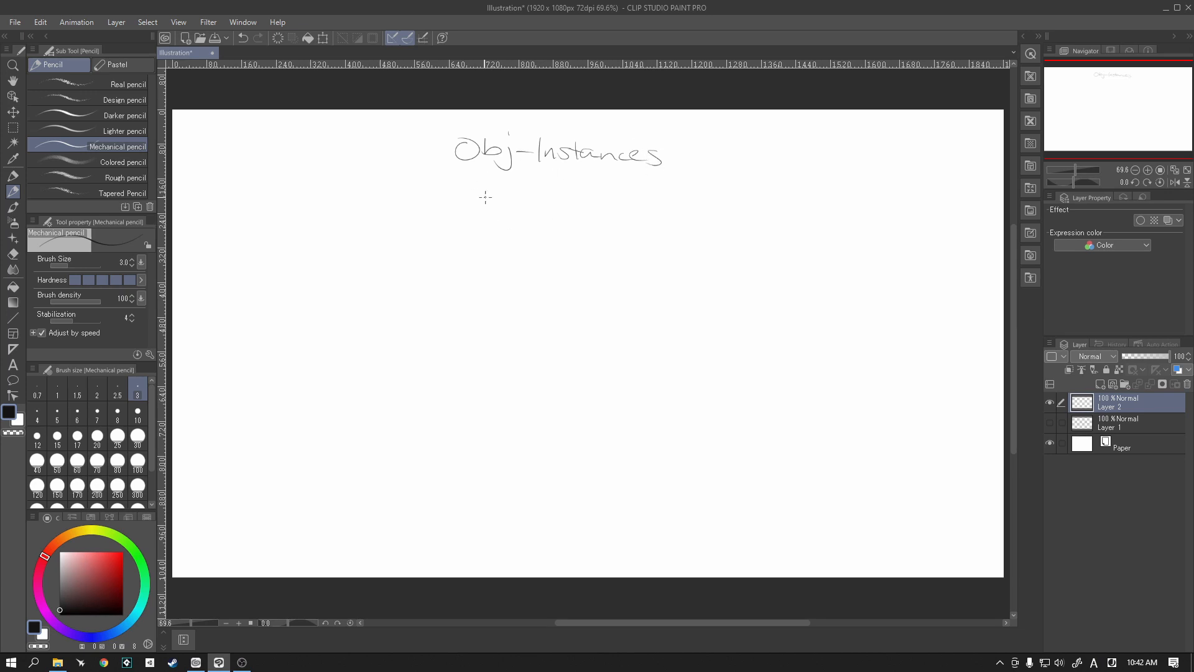
left_click_drag(469, 191, 503, 194)
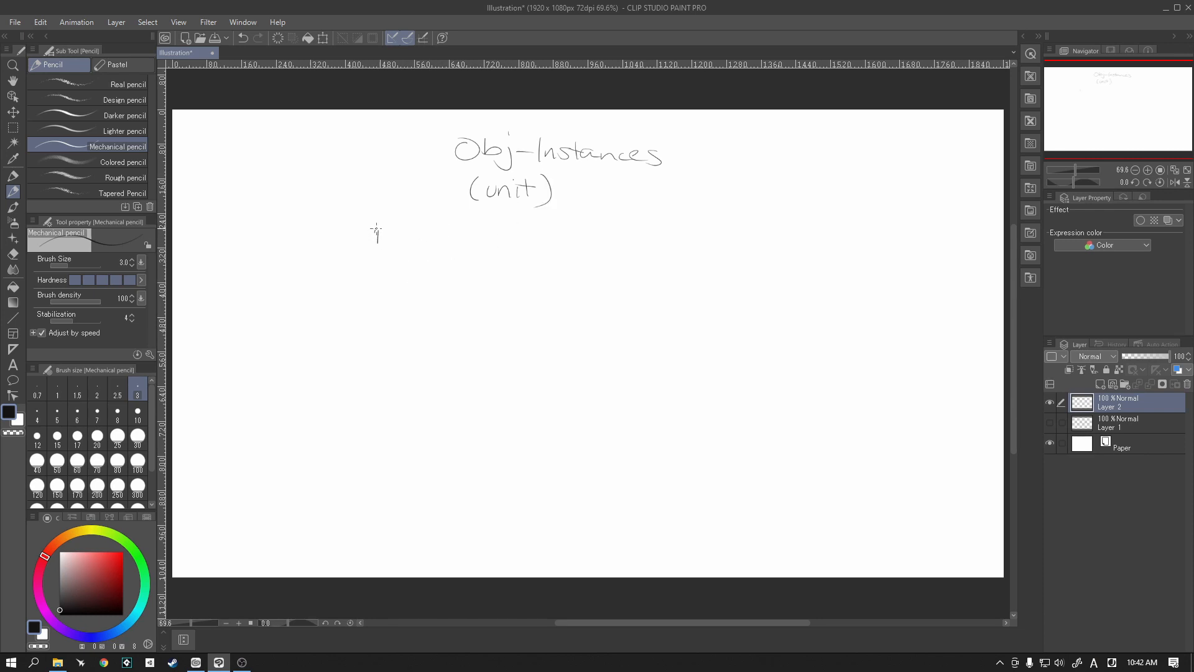
Step: Write a boxed 'Base info[]' heading with 'BaseHealth' and bracket marks below
left_click_drag(375, 236, 434, 240)
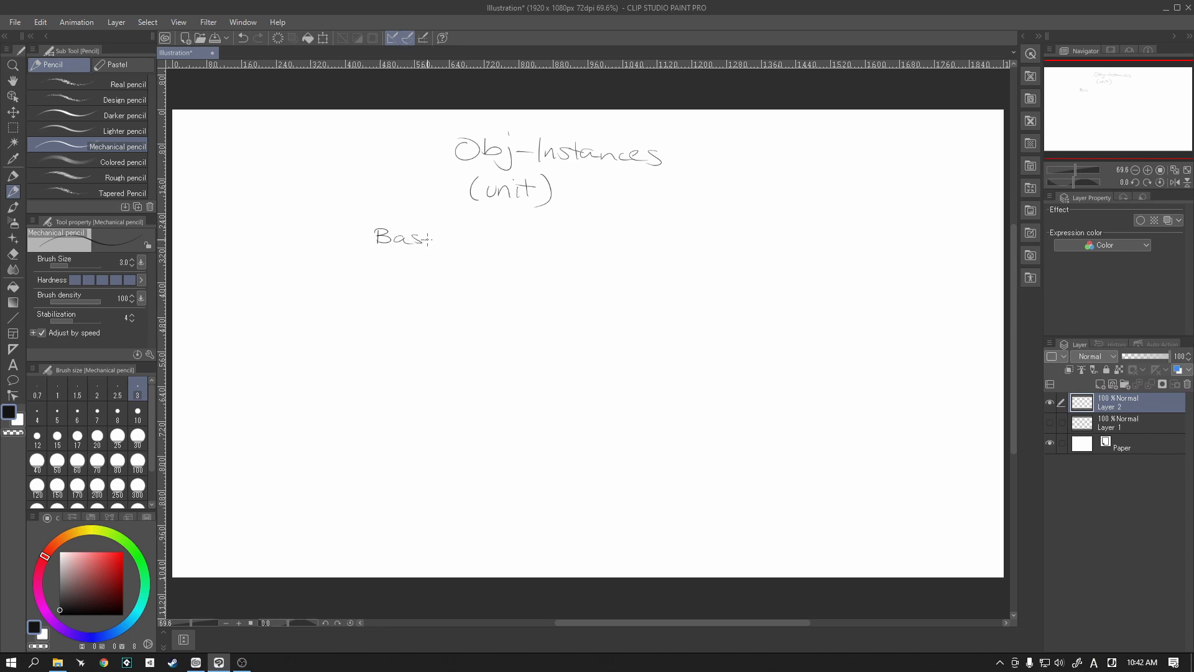
left_click_drag(434, 237, 502, 238)
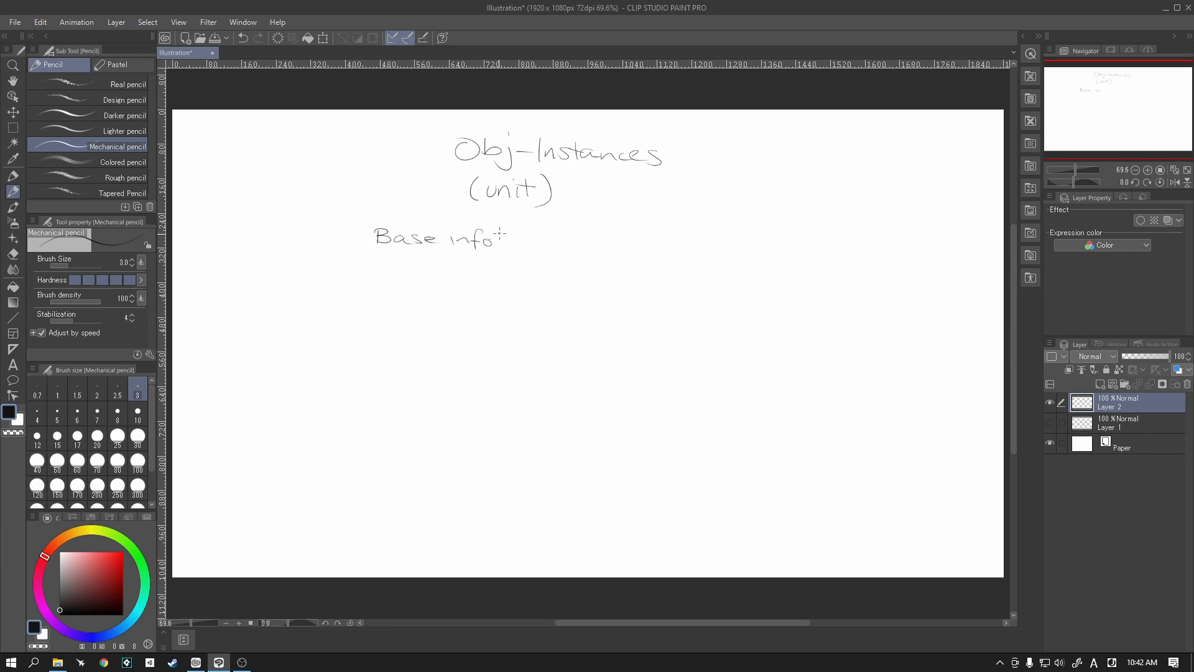
left_click_drag(502, 228, 521, 247)
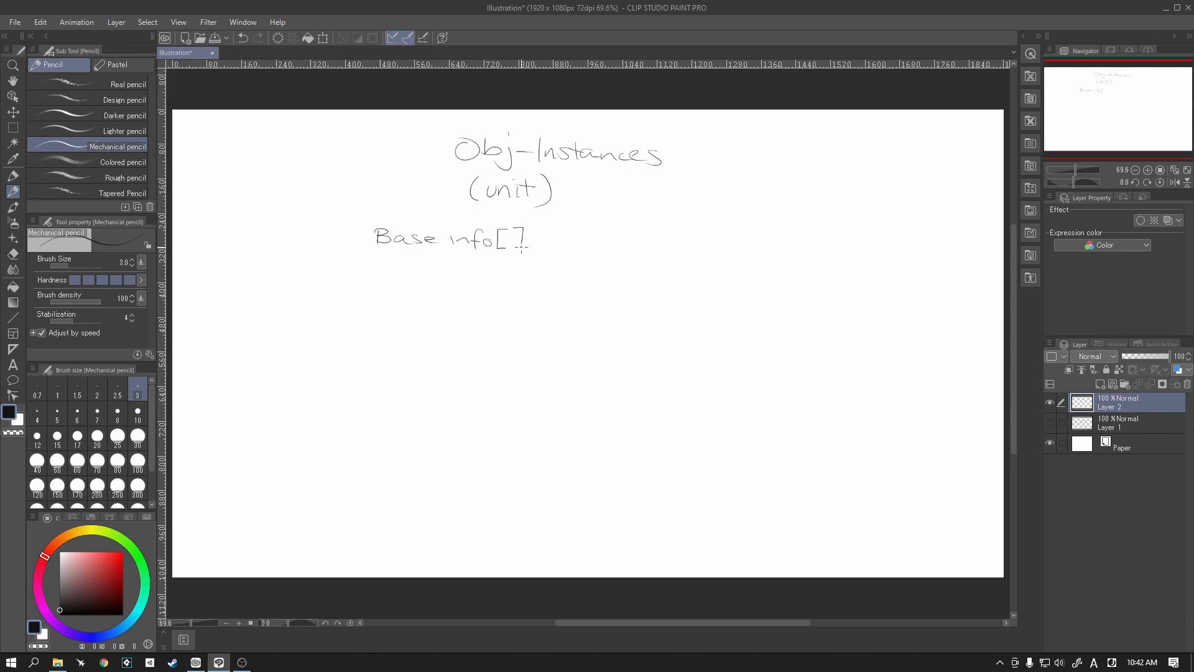
left_click_drag(418, 250, 522, 245)
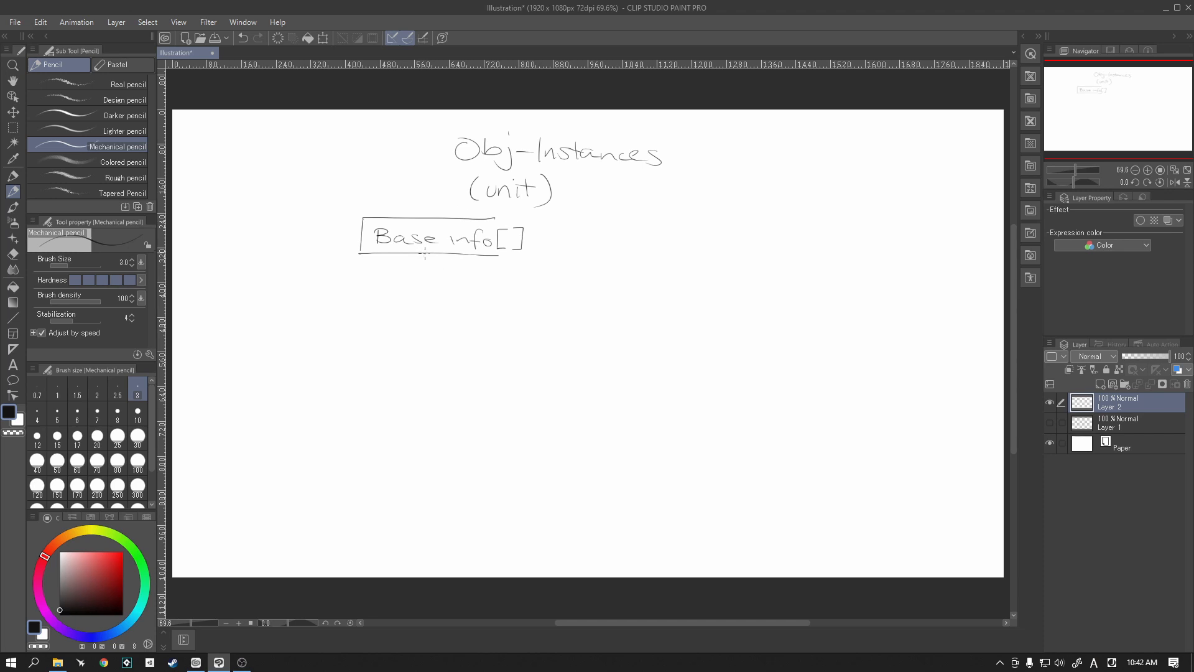
mouse_move(420, 309)
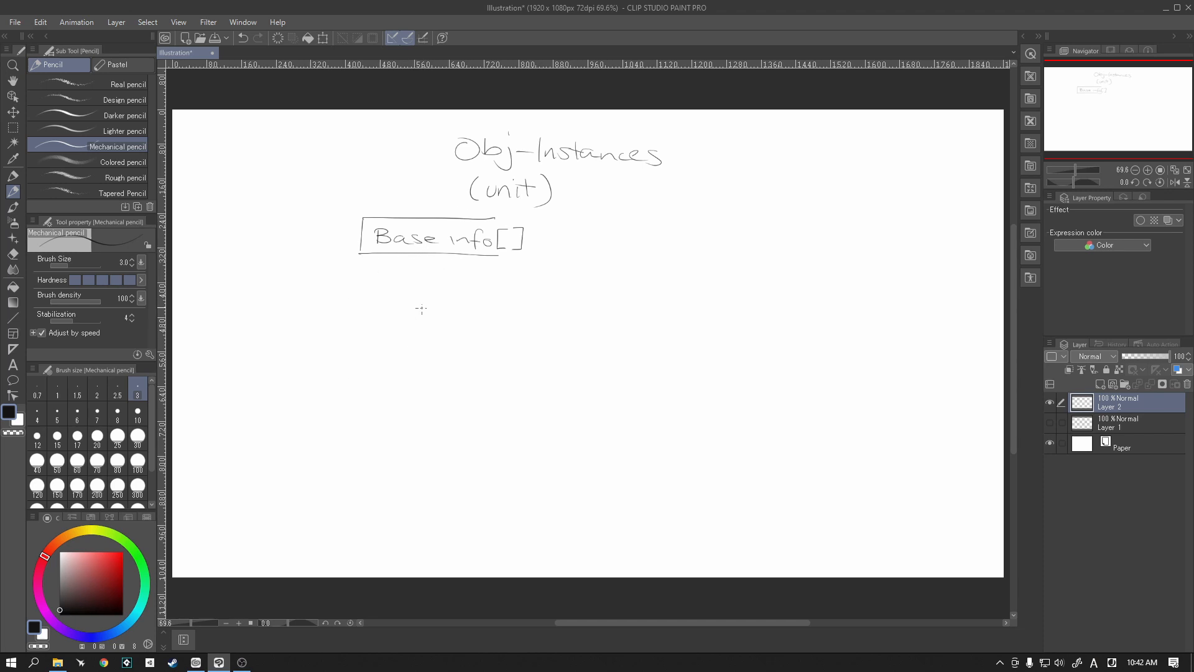
mouse_move(406, 298)
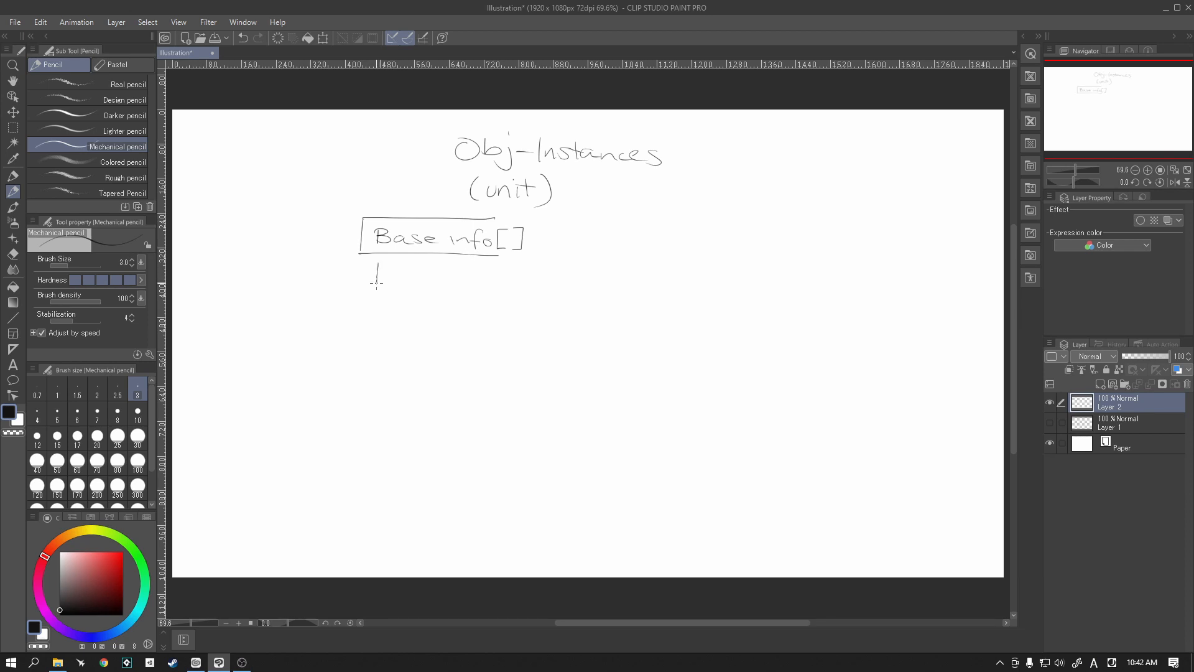
left_click_drag(372, 278, 431, 281)
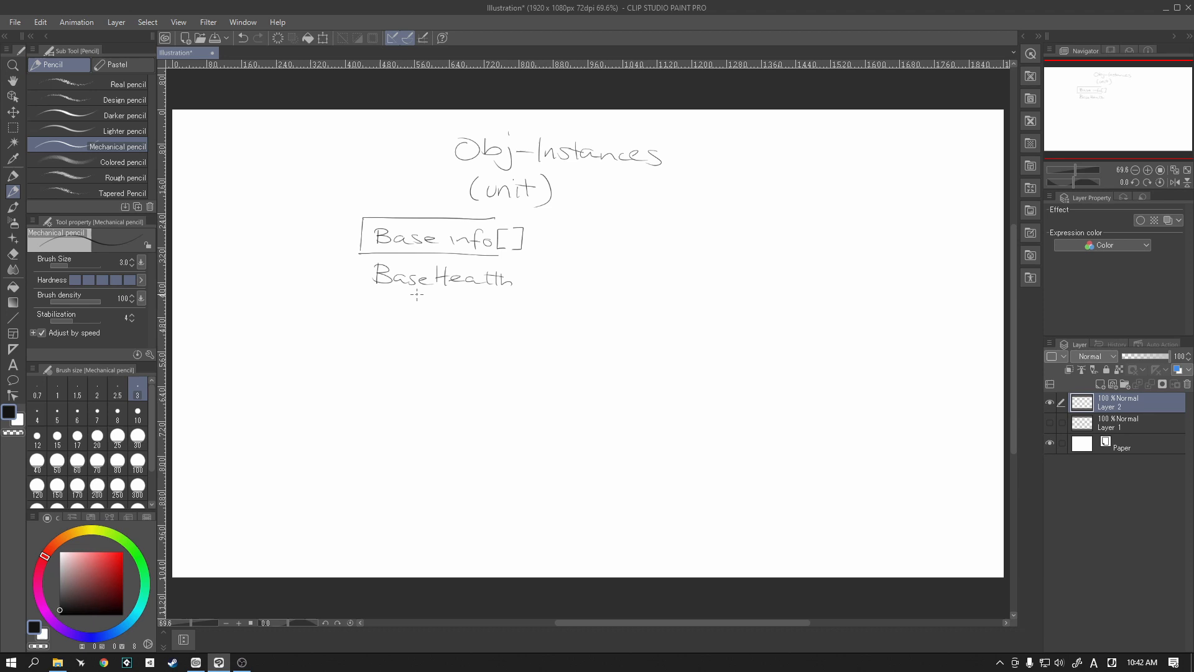
left_click_drag(356, 278, 356, 316)
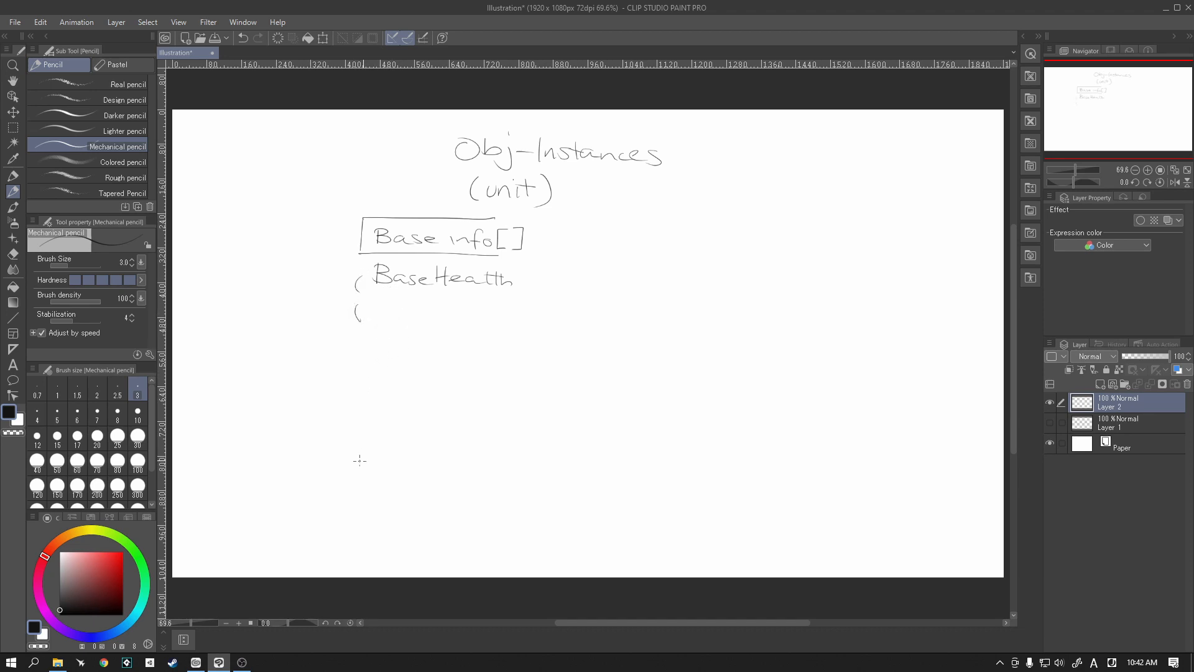
mouse_move(353, 492)
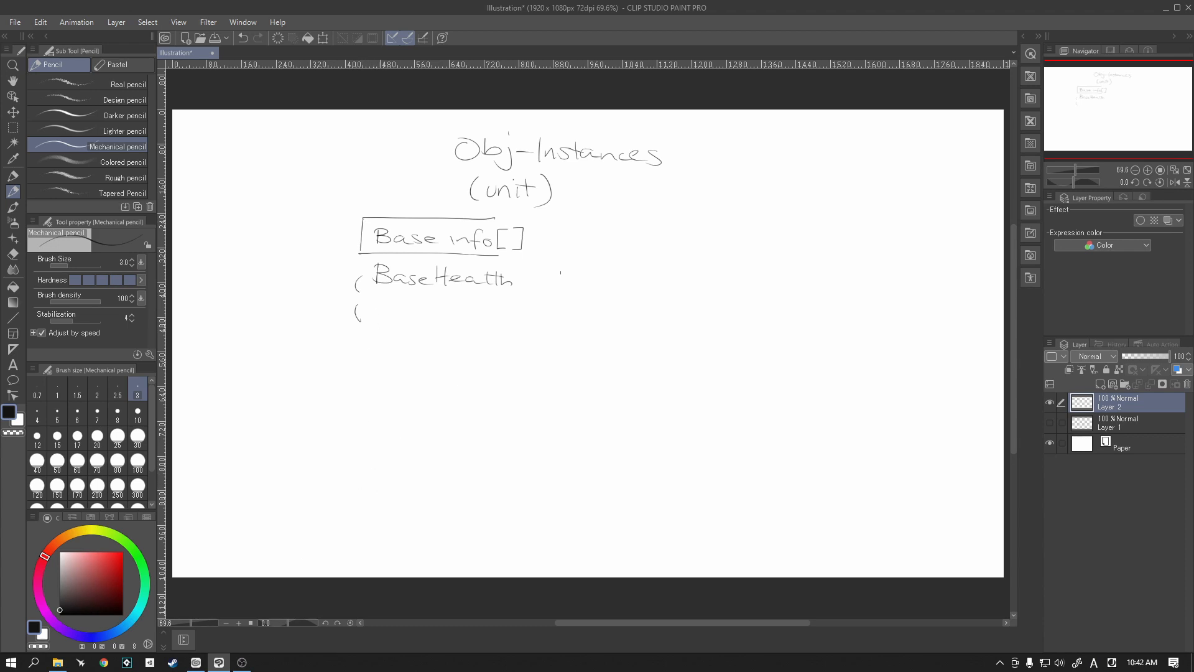
mouse_move(444, 350)
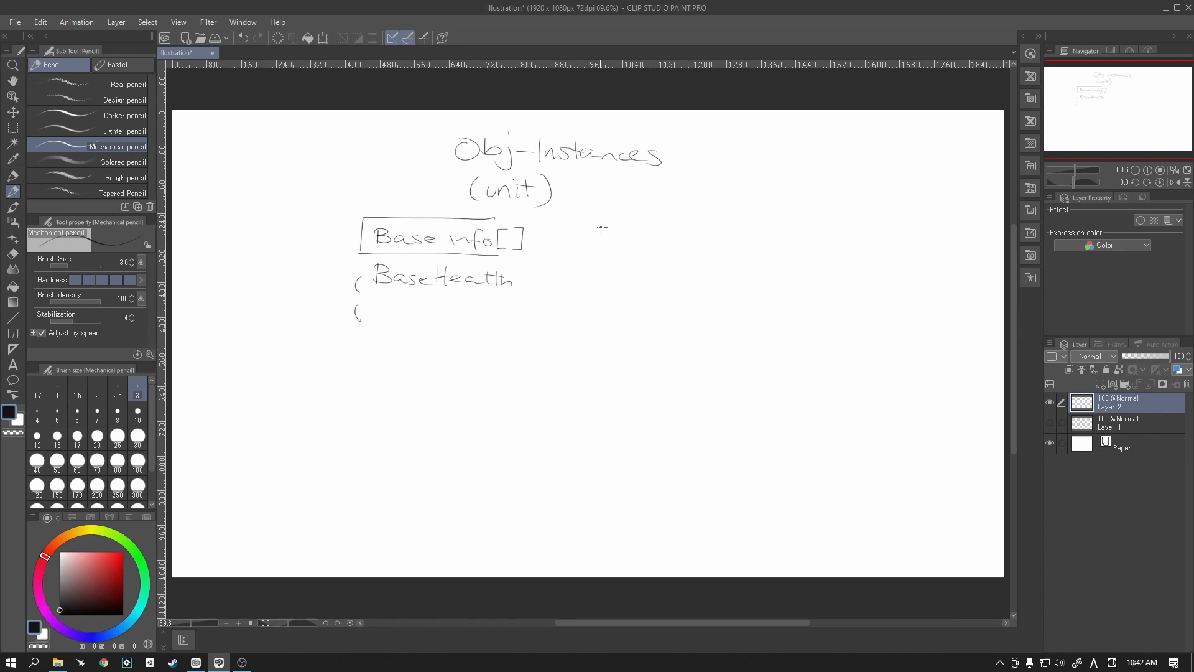
mouse_move(624, 231)
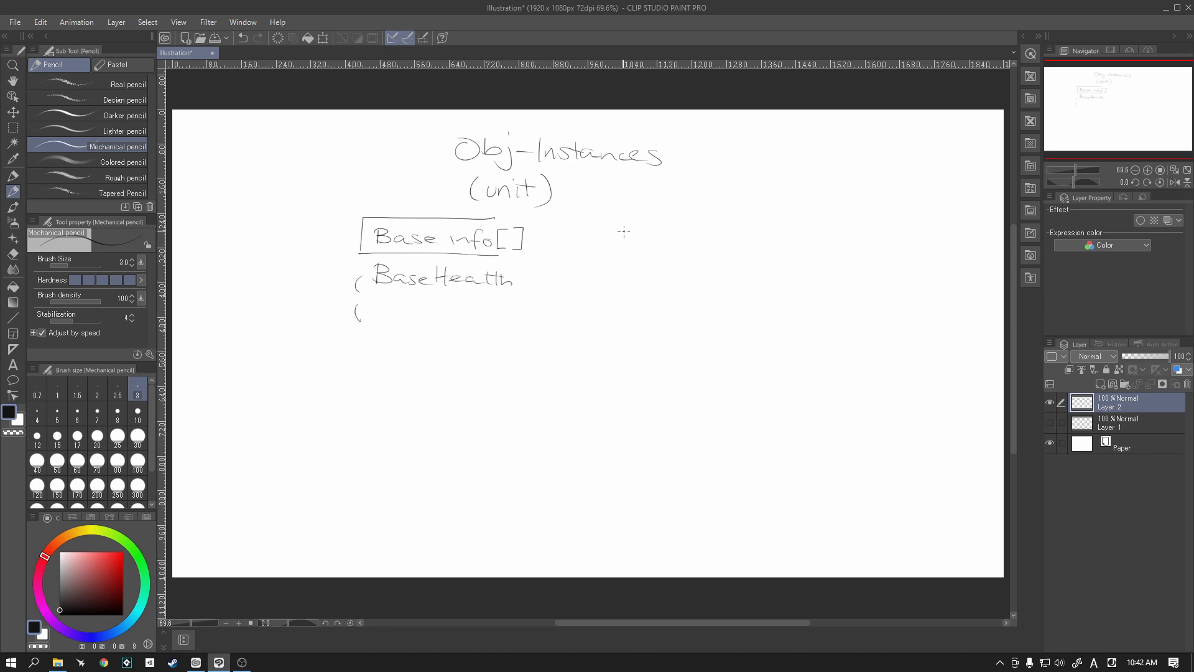
Step: Write the 'CurrentInfo[]' heading to the right with bracket marks beneath it
left_click_drag(605, 244, 671, 245)
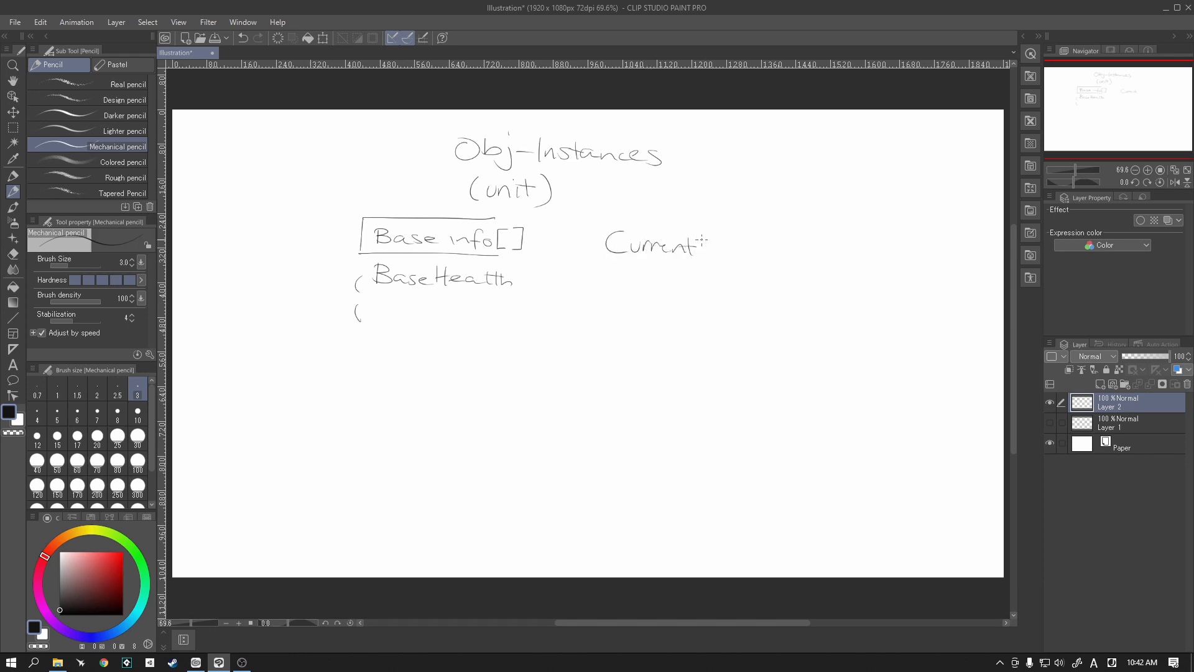
left_click_drag(700, 244, 731, 248)
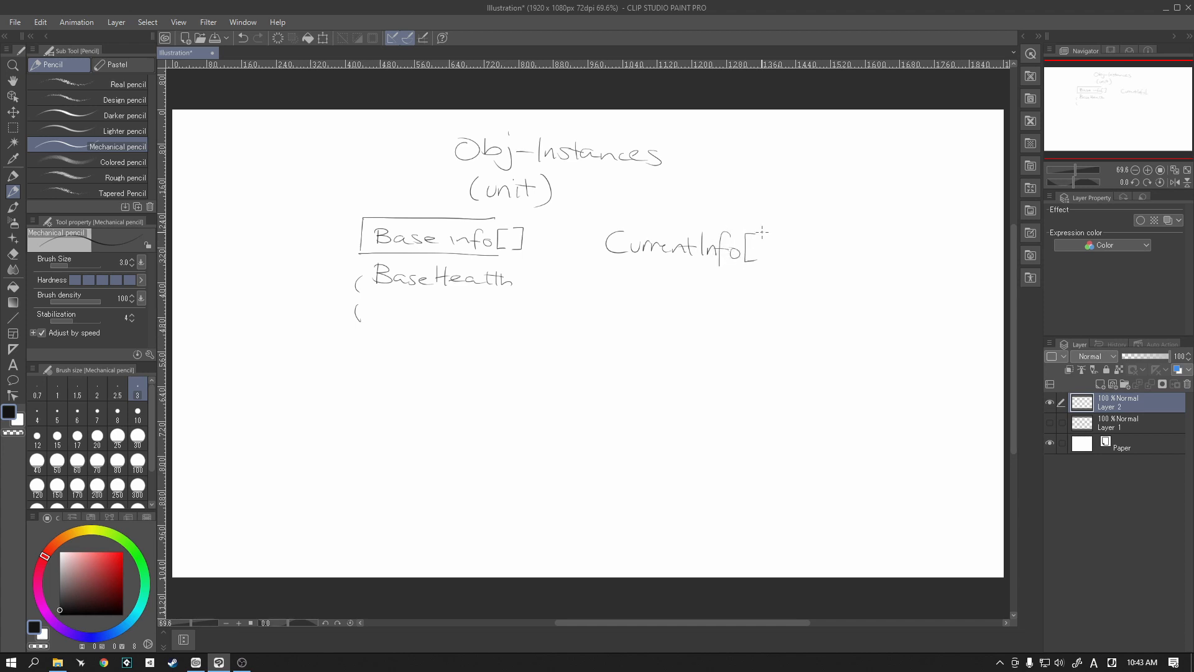
left_click_drag(769, 236, 776, 255)
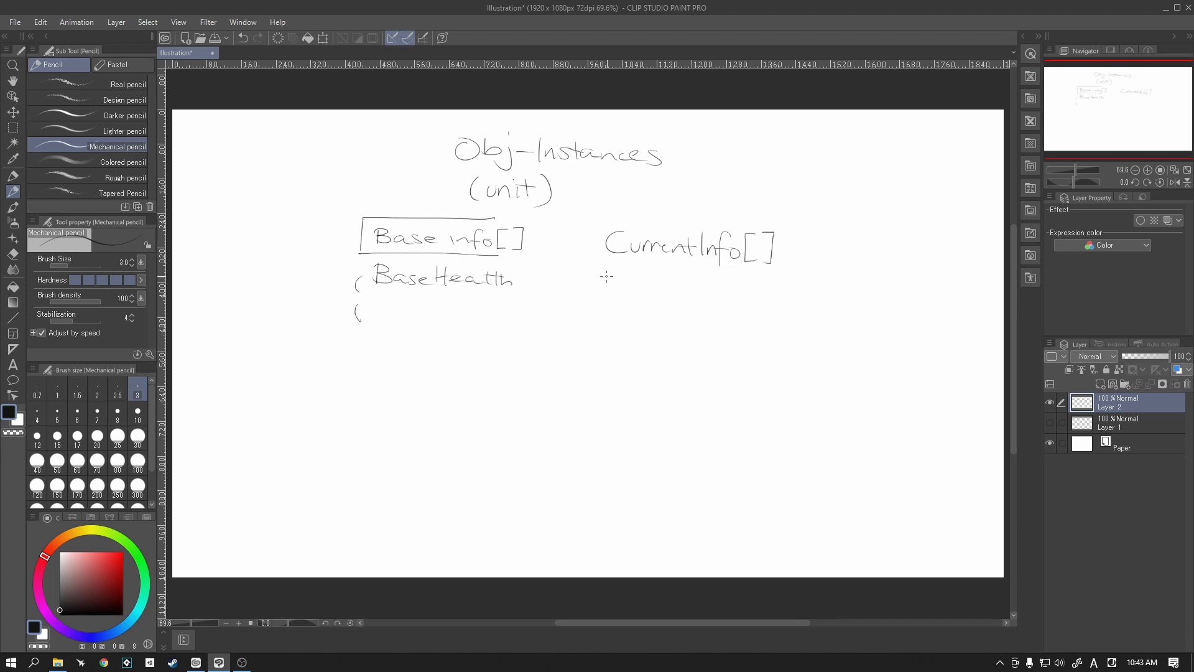
left_click_drag(601, 274, 600, 320)
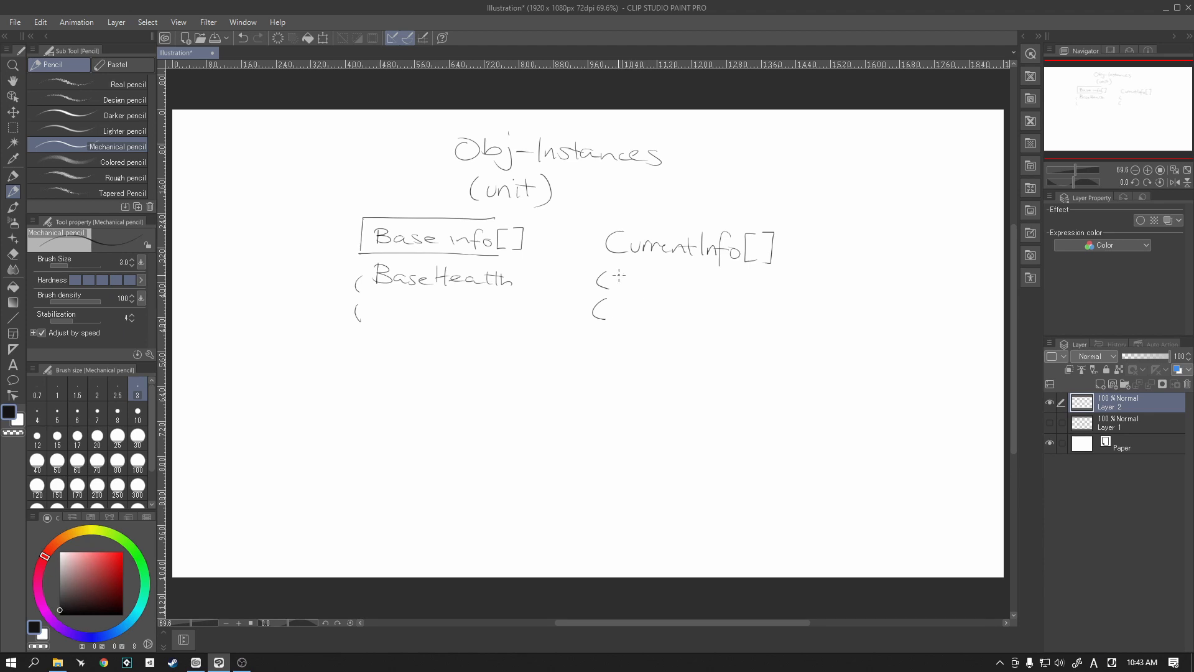
Step: Write CurrentHP and SPEED as bracketed entries under CurrentInfo[]
left_click_drag(610, 280, 677, 280)
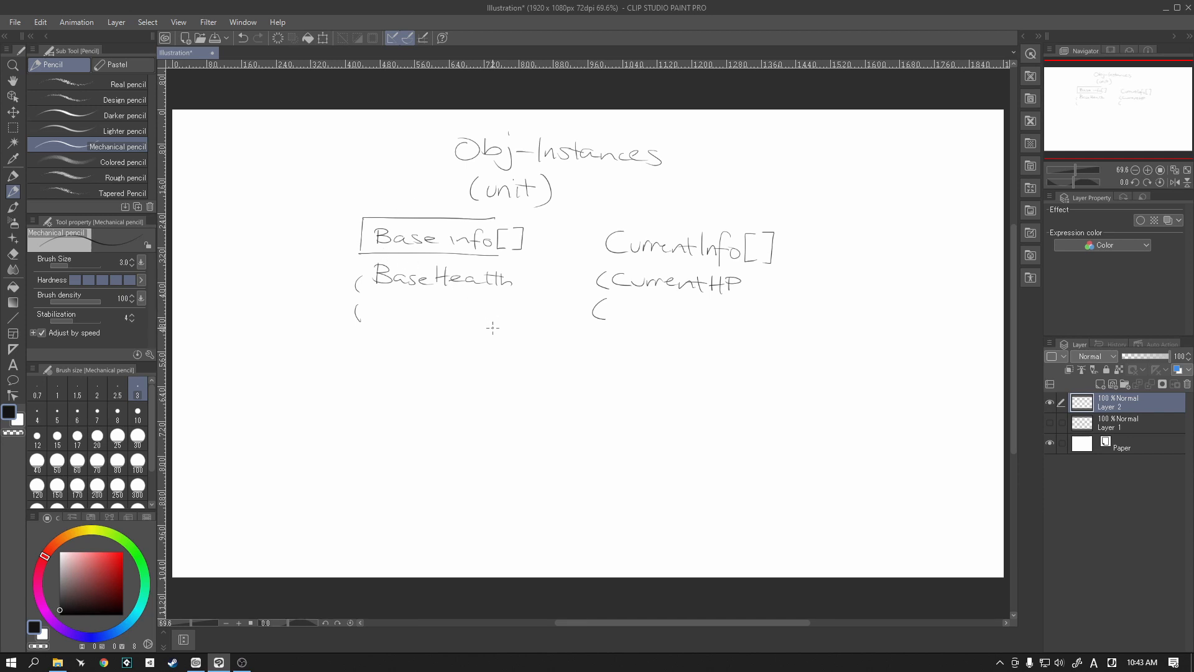
mouse_move(451, 294)
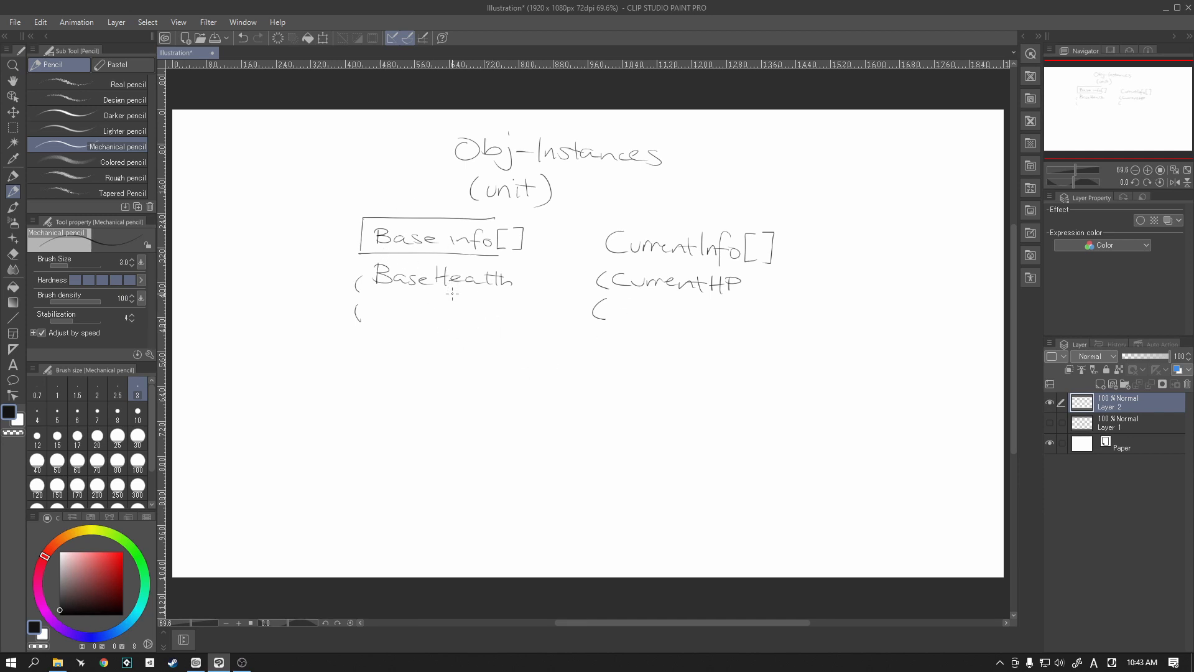
mouse_move(484, 297)
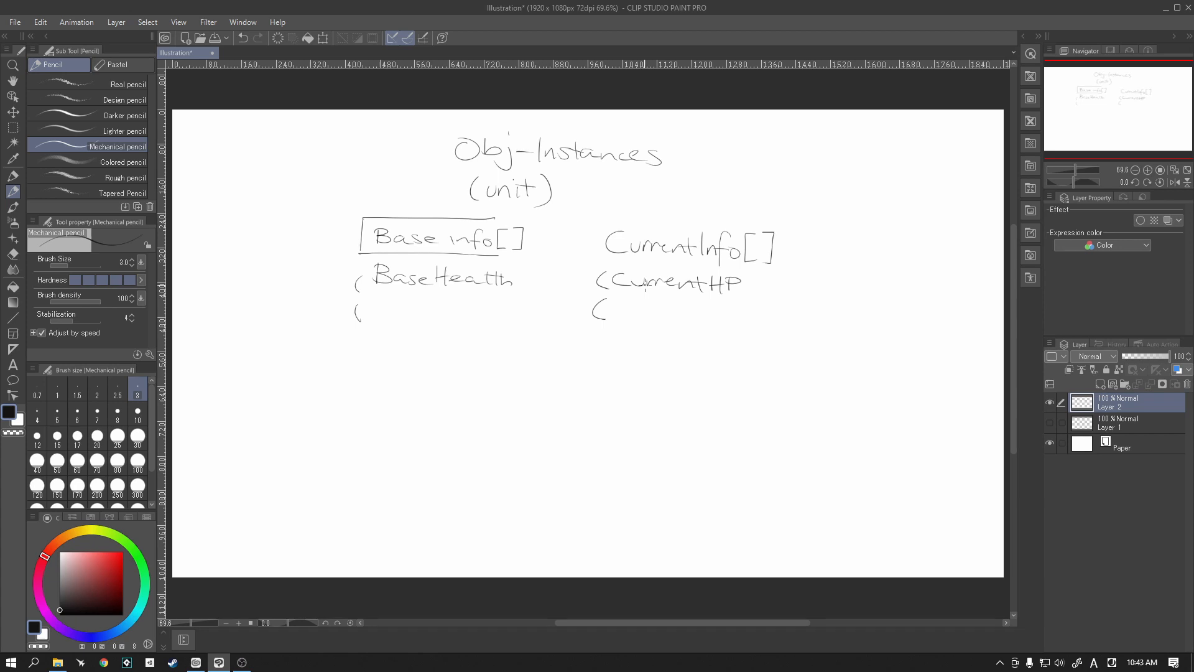
mouse_move(830, 270)
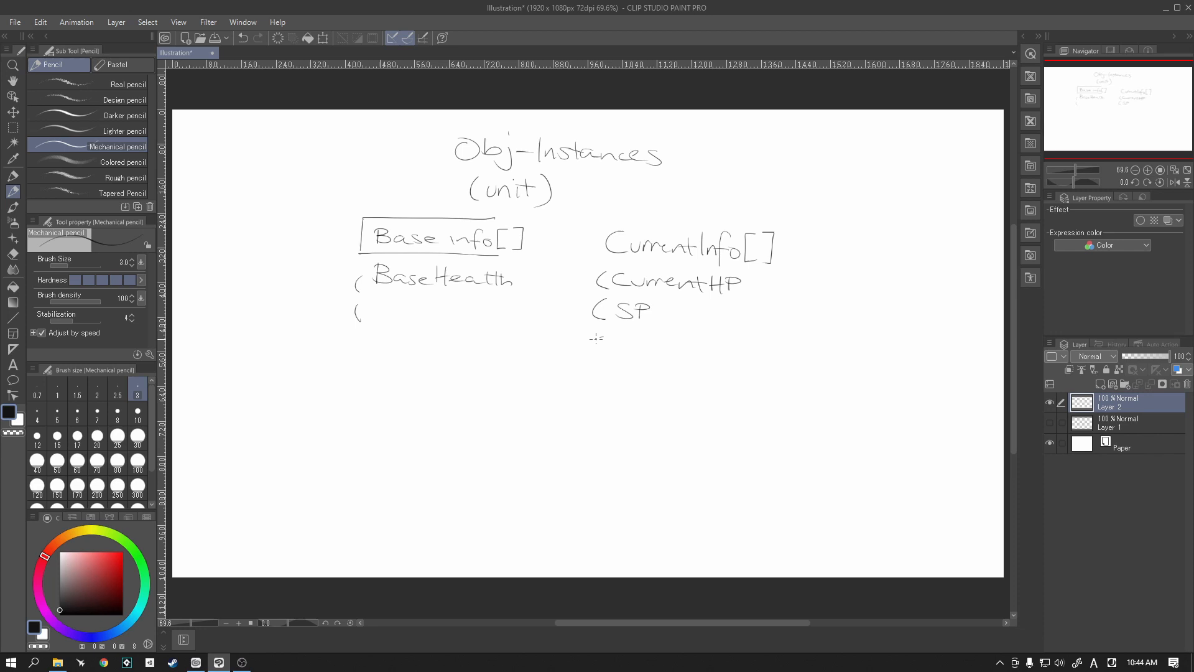
left_click_drag(590, 350, 636, 350)
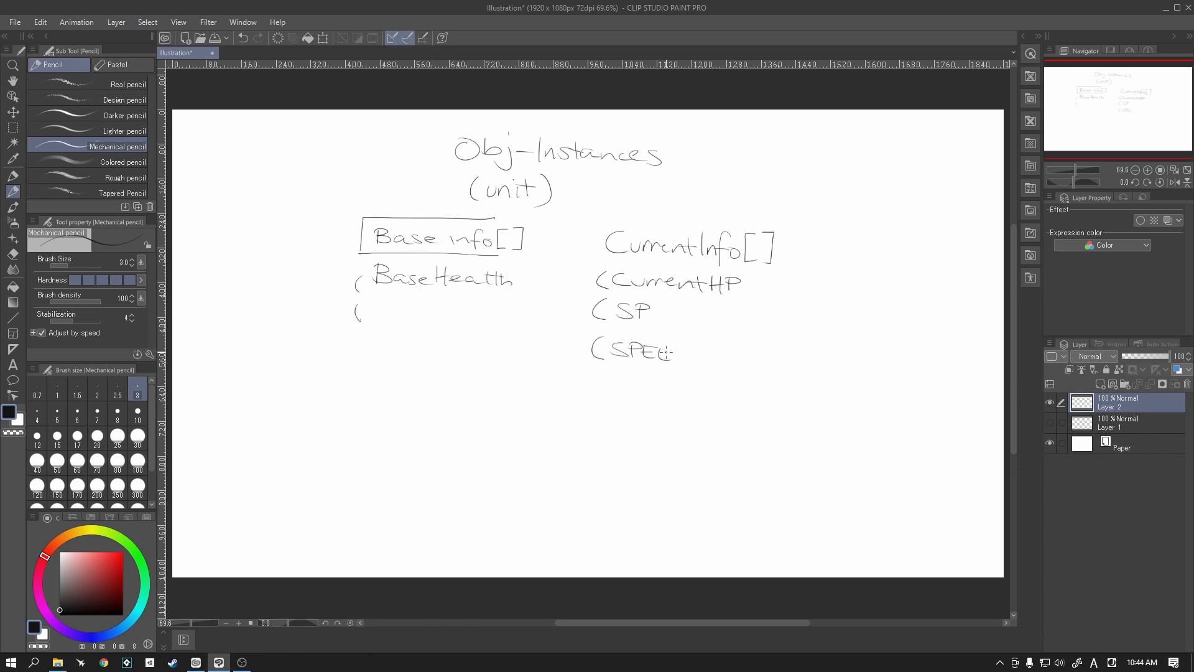
left_click_drag(647, 353, 693, 359)
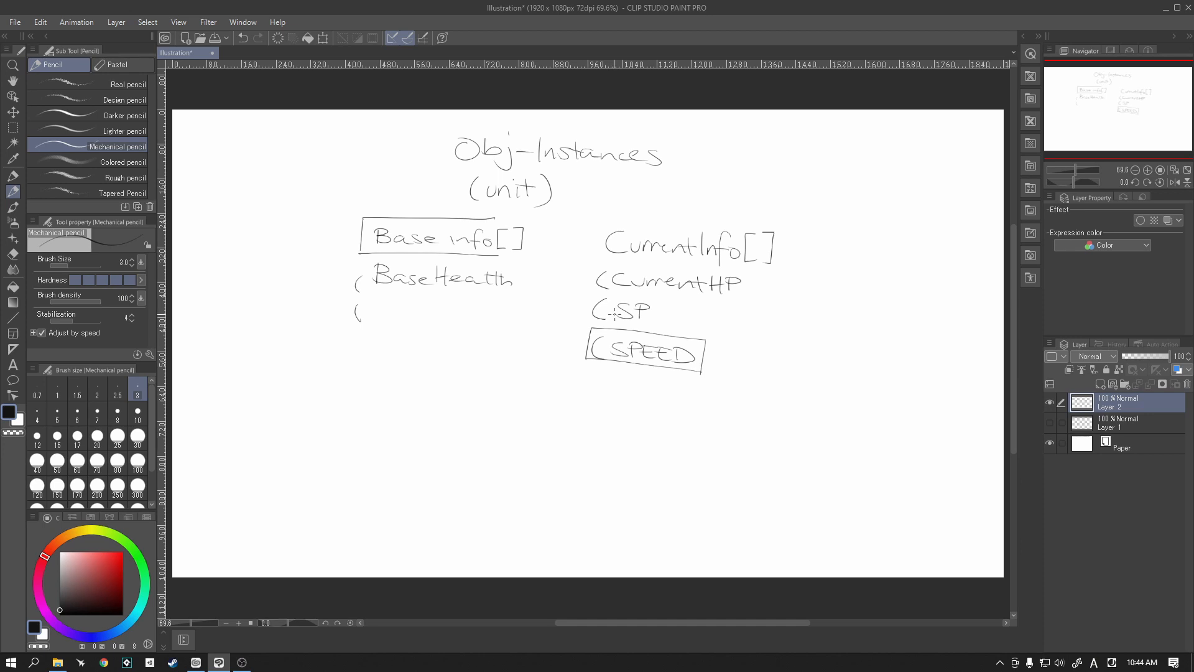
left_click(635, 304)
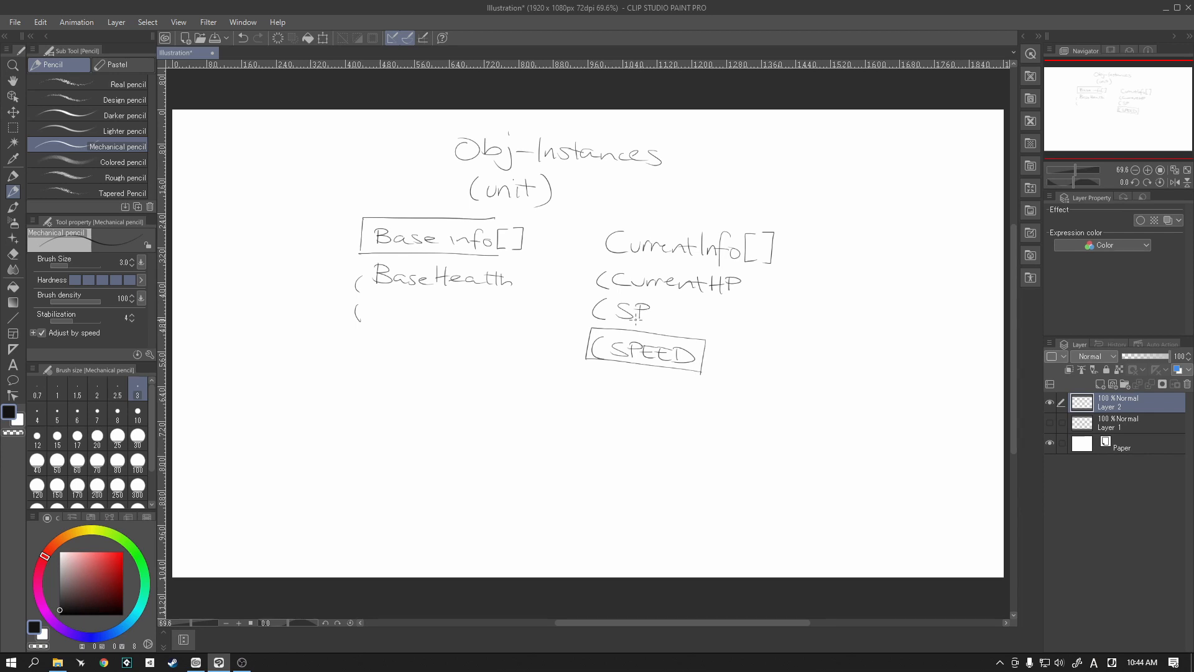
Step: Draw rectangles around CurrentHP and SP, then an arrow from SPEED to four squares
left_click_drag(593, 258, 742, 267)
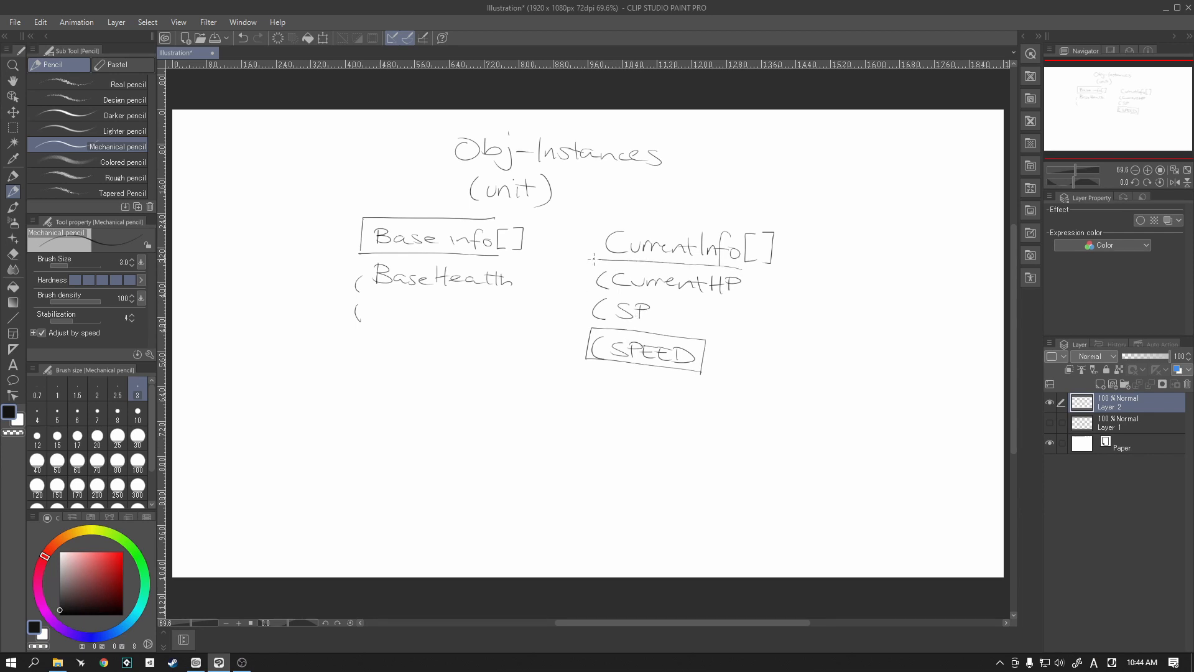
left_click_drag(590, 258, 740, 309)
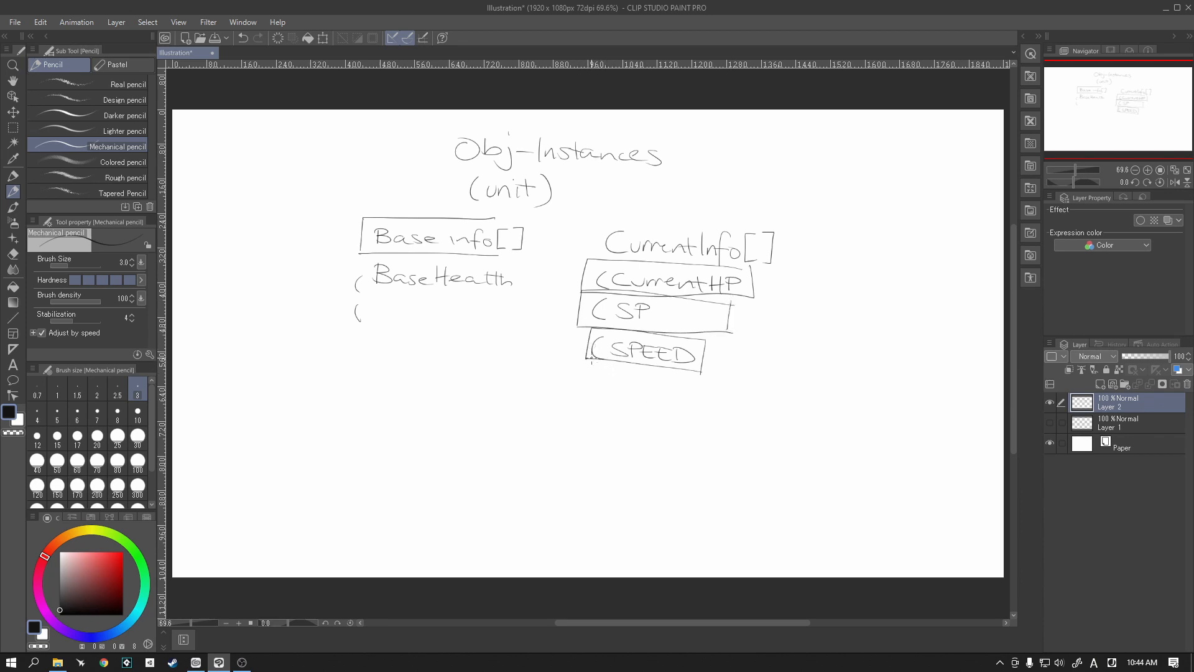
left_click_drag(598, 365, 596, 408)
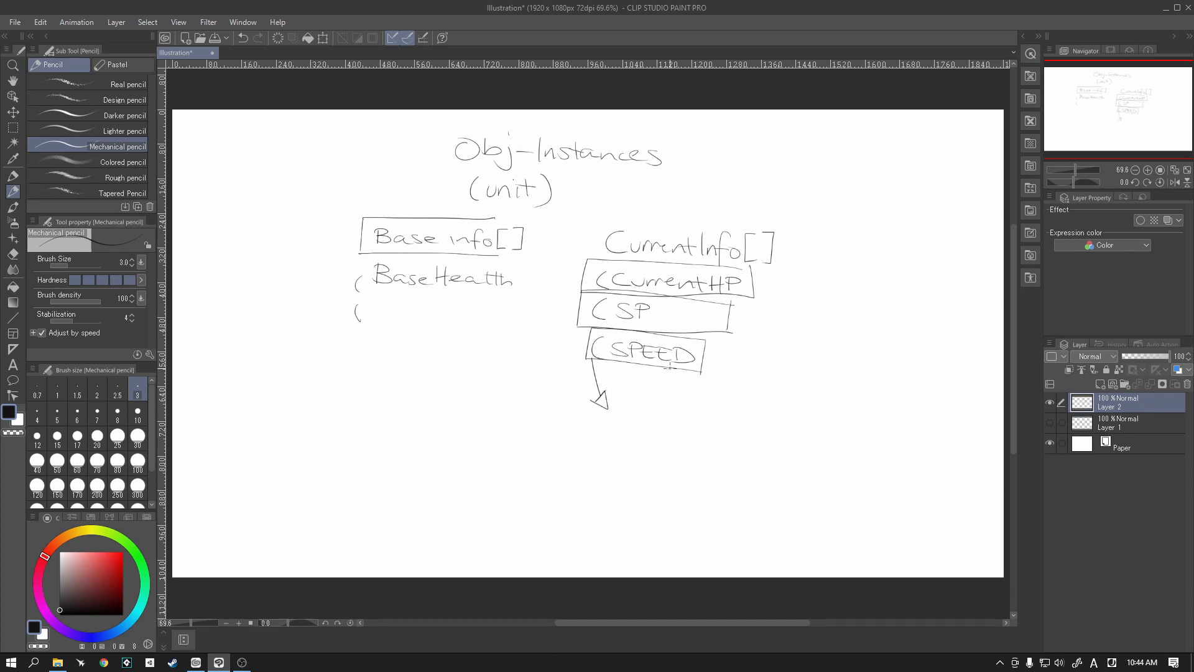
left_click_drag(616, 418, 644, 434)
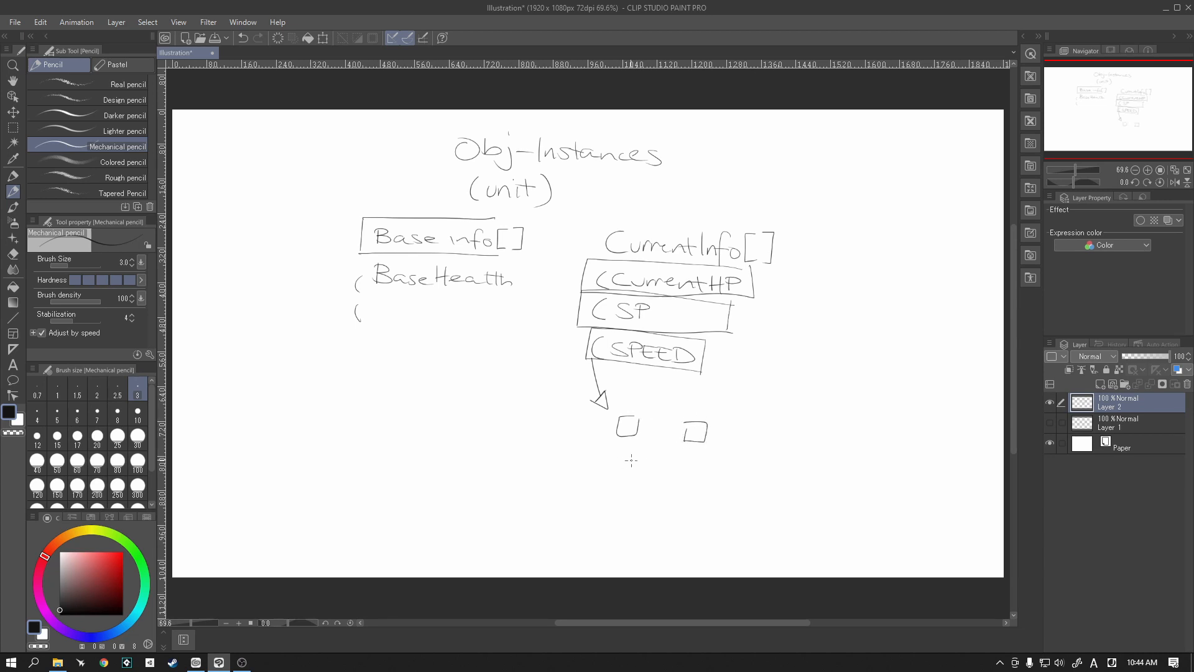
left_click_drag(617, 465, 704, 484)
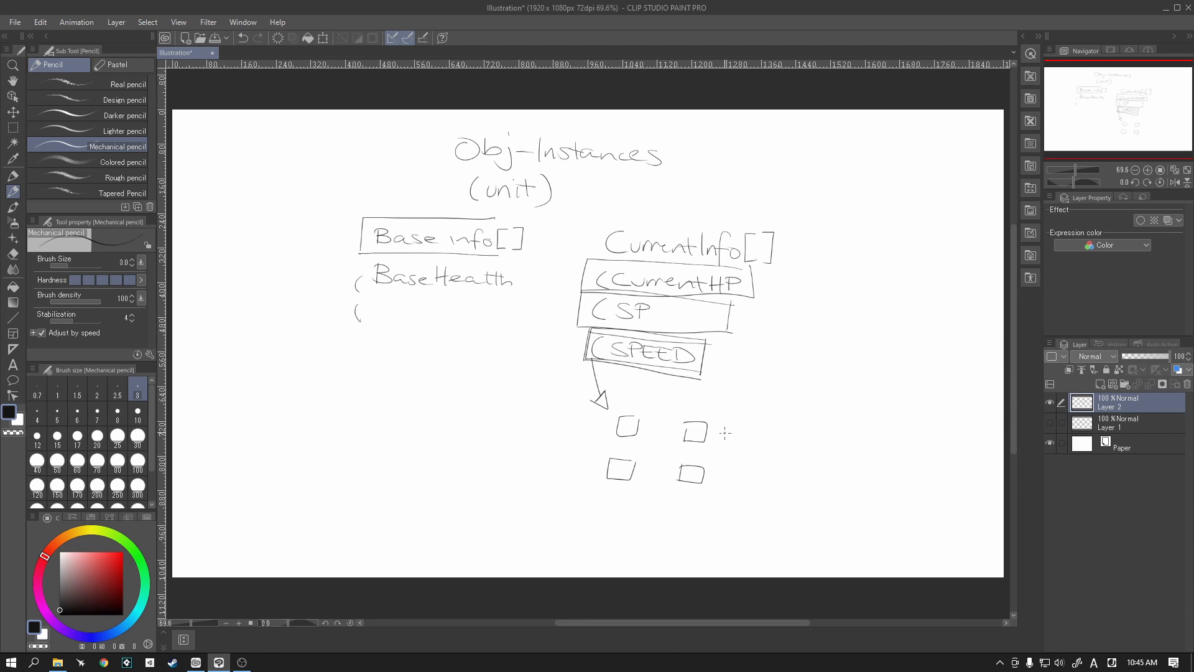
Step: Draw a curly brace by the squares and write 'Sorting algorithm' and 'bubble sort'
left_click_drag(722, 431, 722, 475)
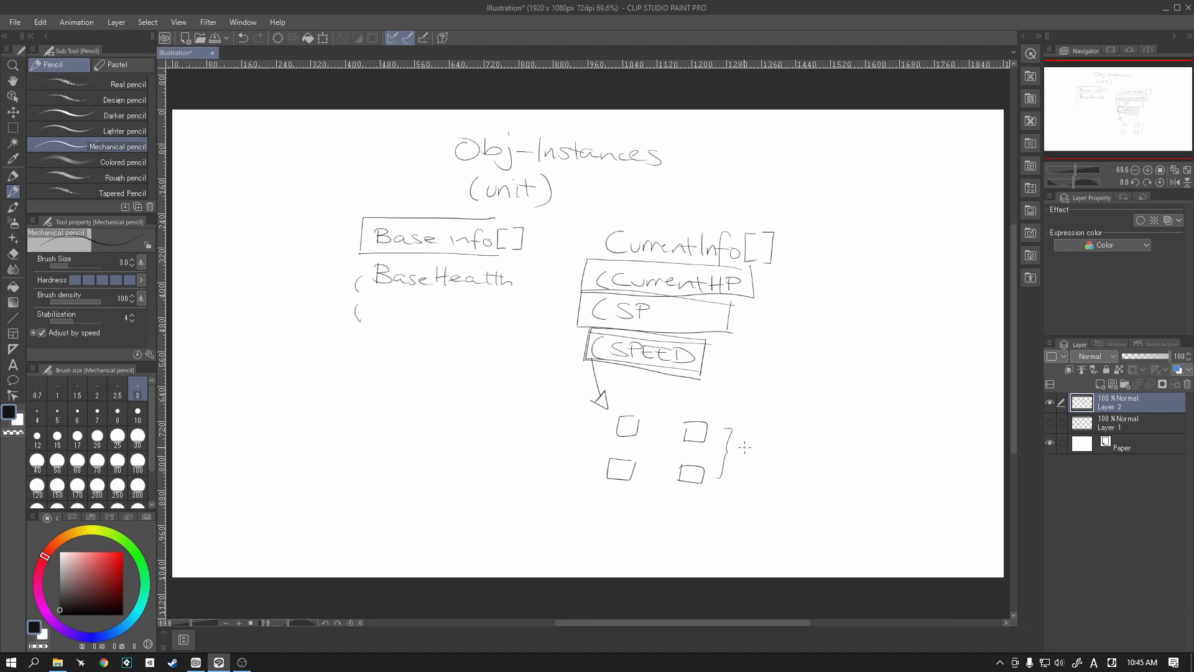
left_click_drag(732, 461, 784, 465)
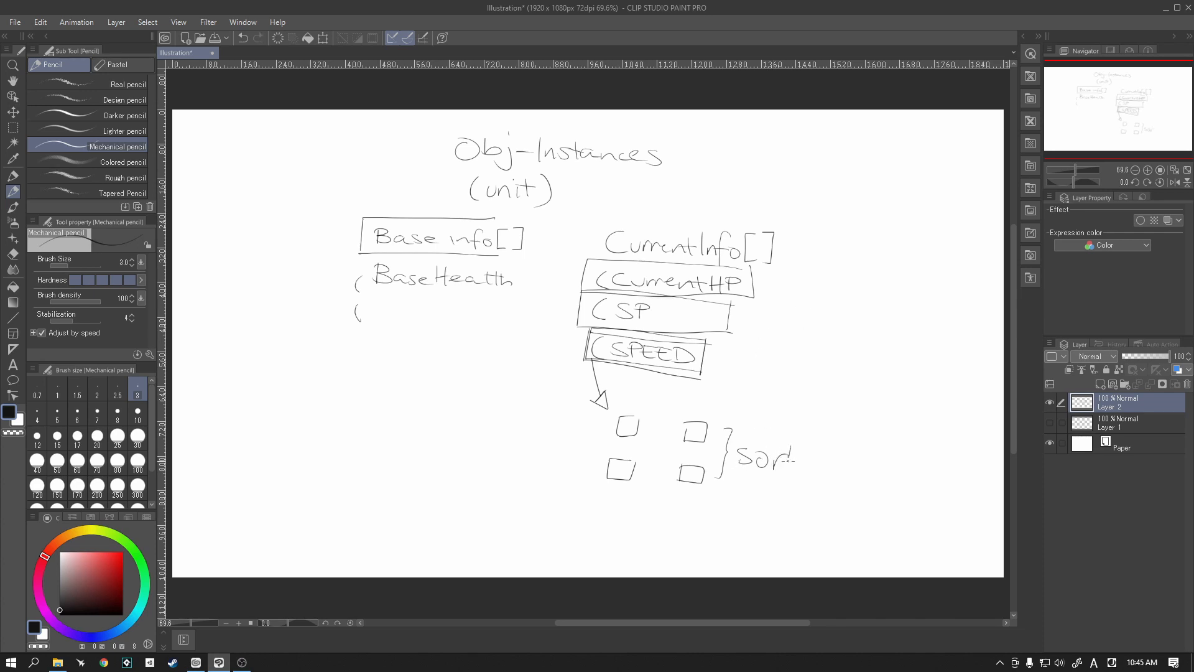
left_click_drag(761, 457, 830, 487)
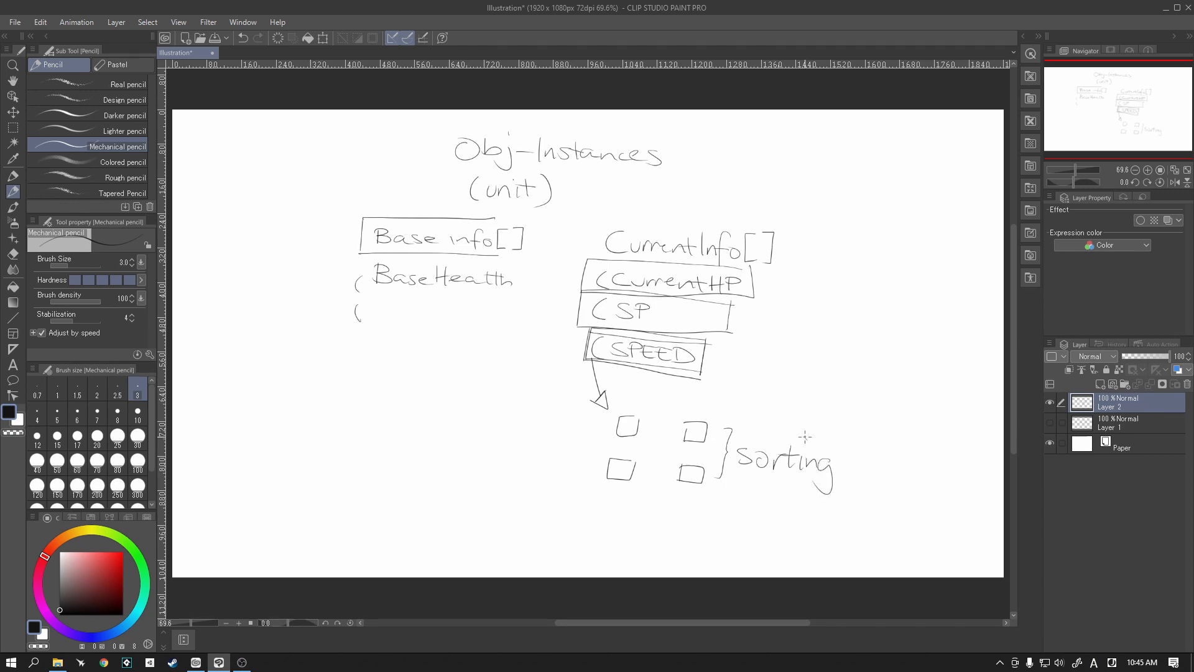
left_click_drag(853, 461, 883, 468)
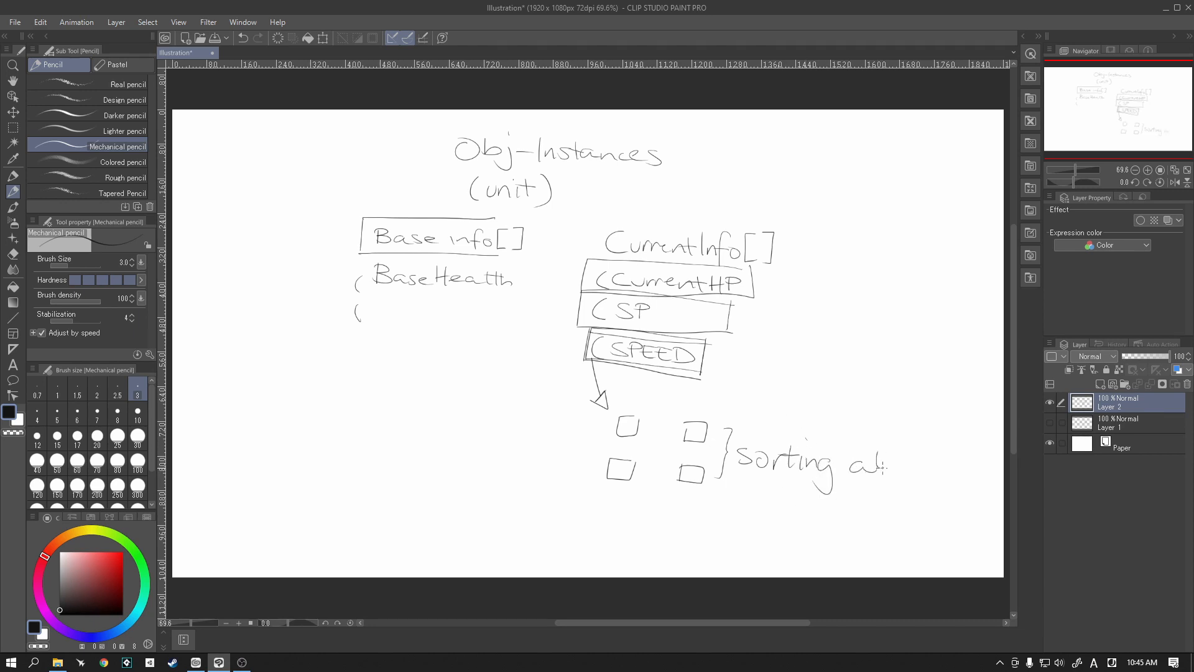
left_click_drag(861, 464, 929, 468)
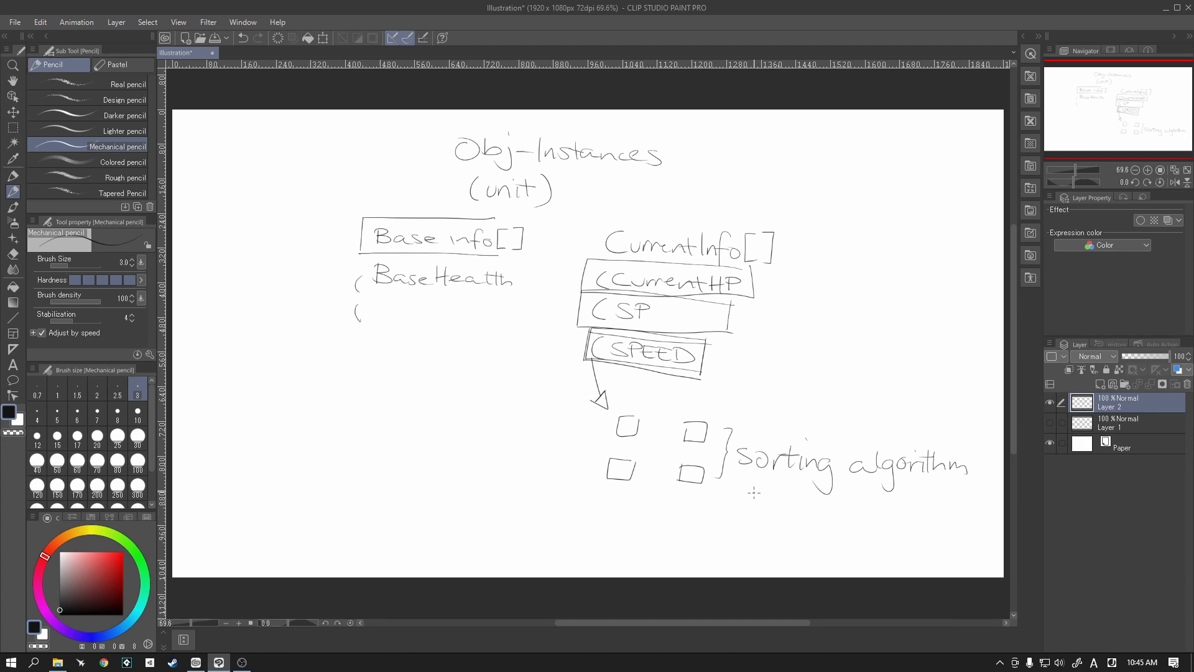
mouse_move(798, 493)
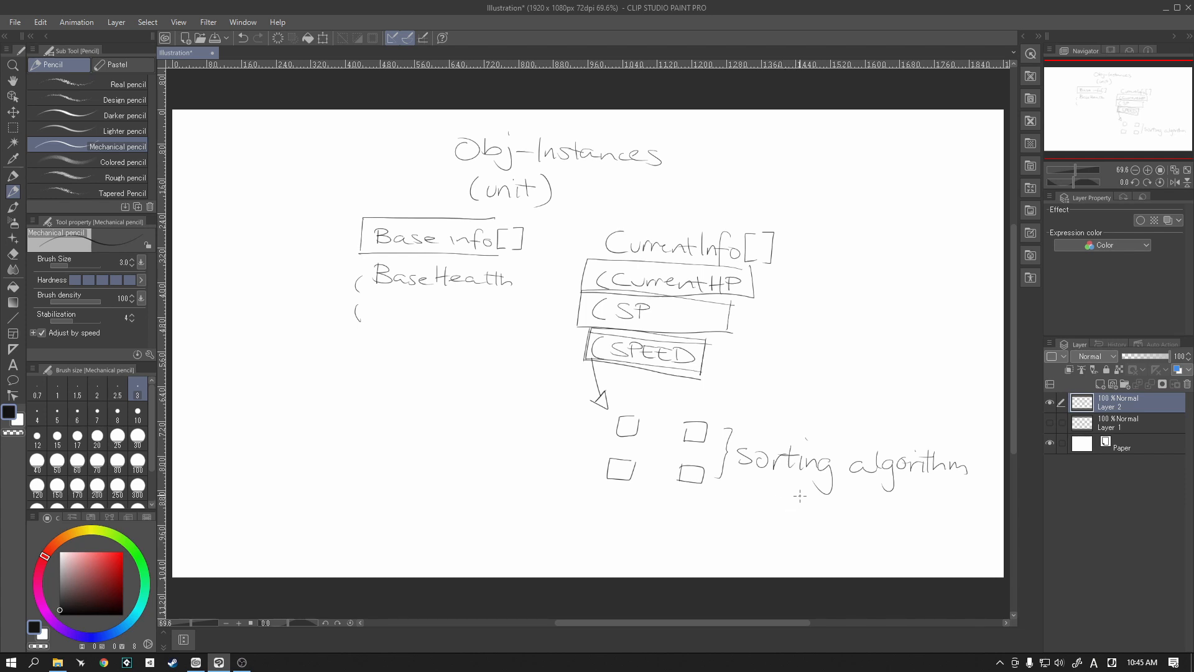
mouse_move(825, 502)
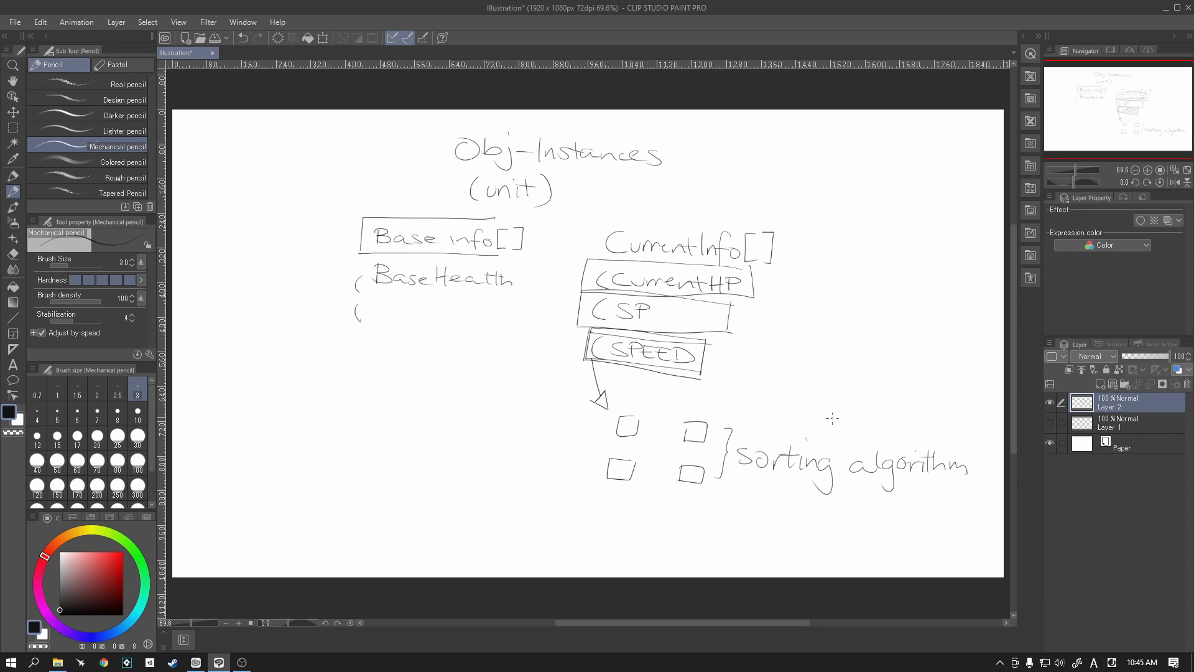
left_click_drag(761, 502, 804, 503)
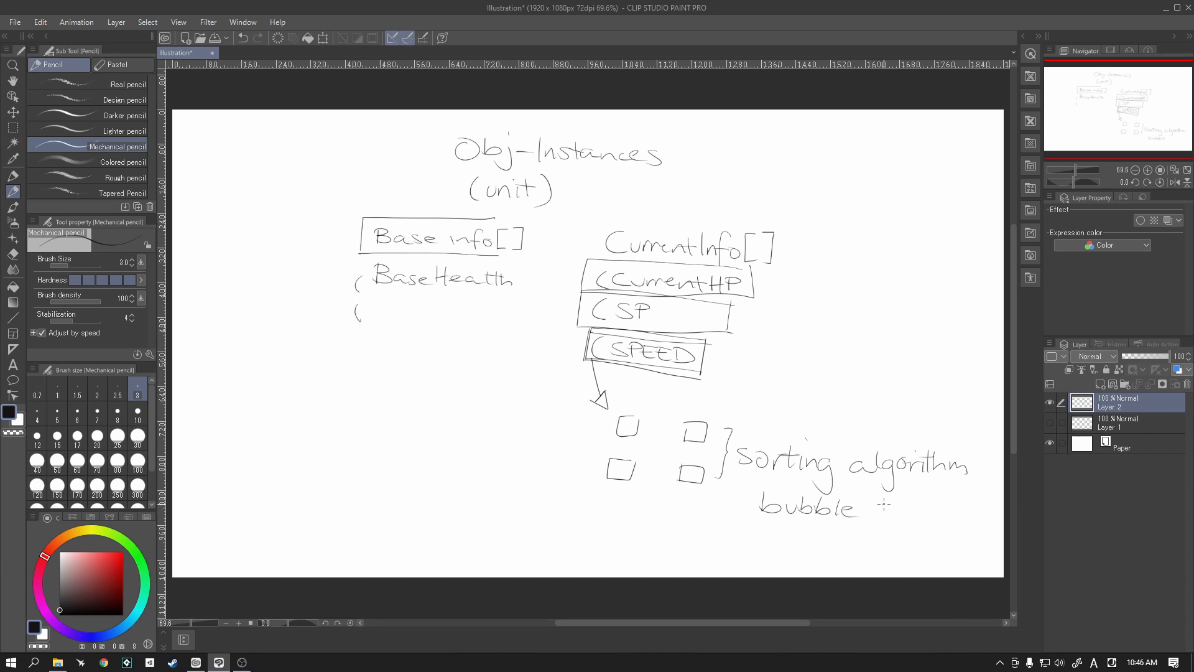
left_click_drag(876, 510, 925, 512)
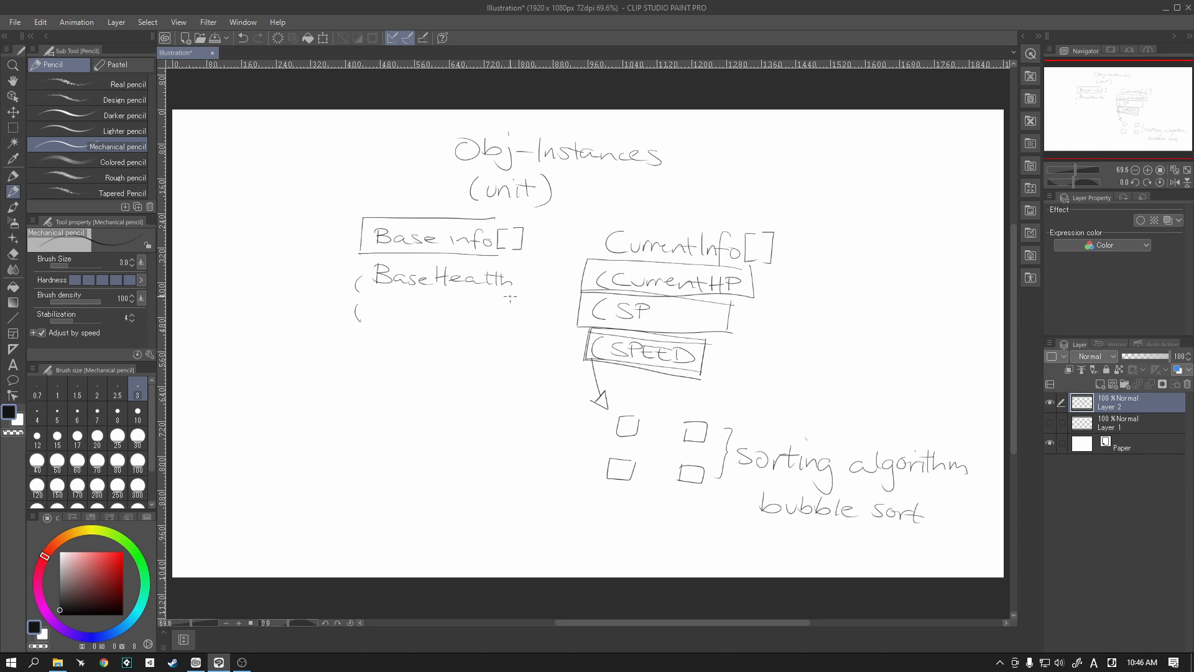
mouse_move(556, 237)
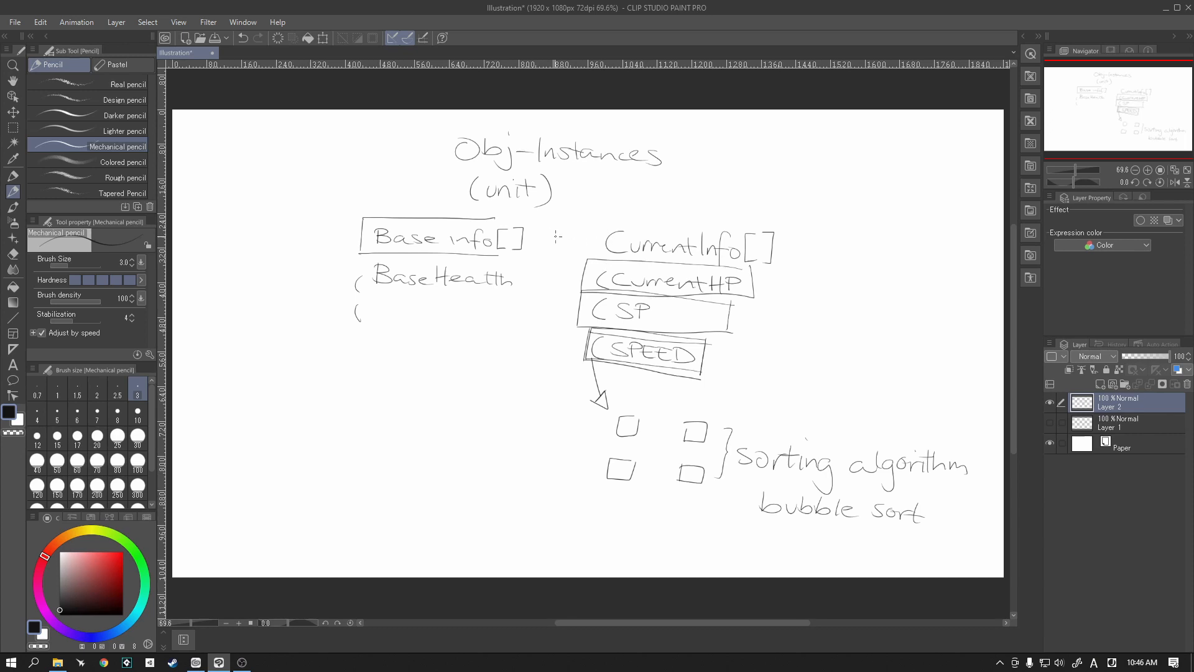
mouse_move(414, 313)
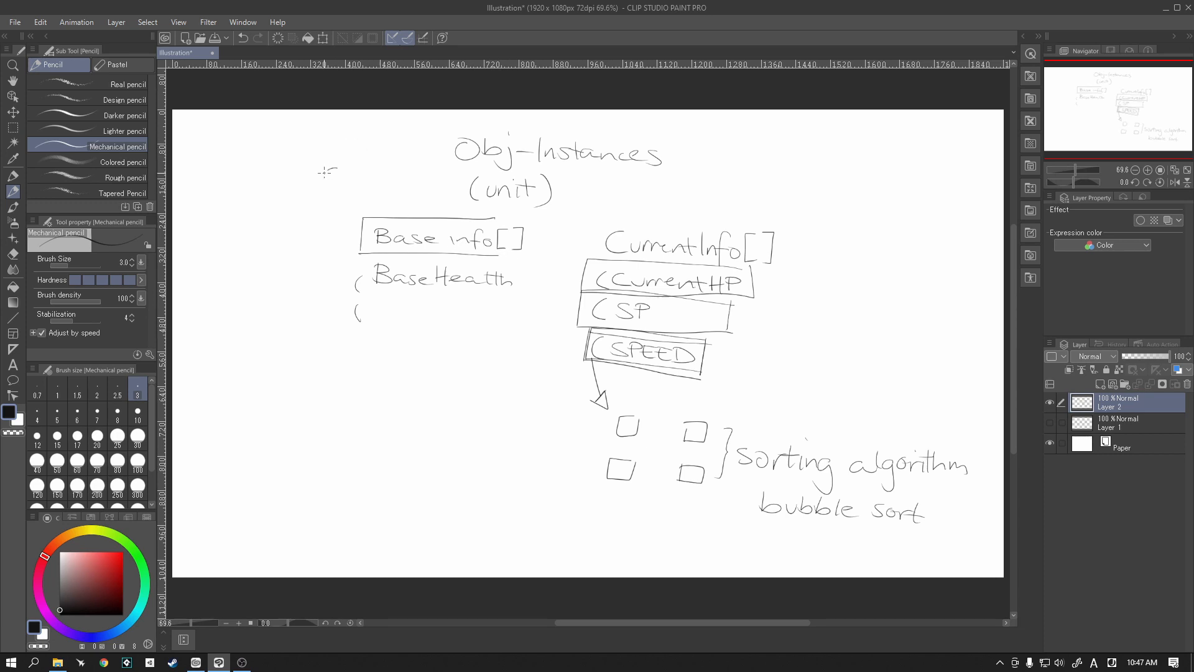
Step: Handwrite 'Create' left of the Obj-Instances title and begin 'Event' beneath it
left_click_drag(323, 171, 373, 172)
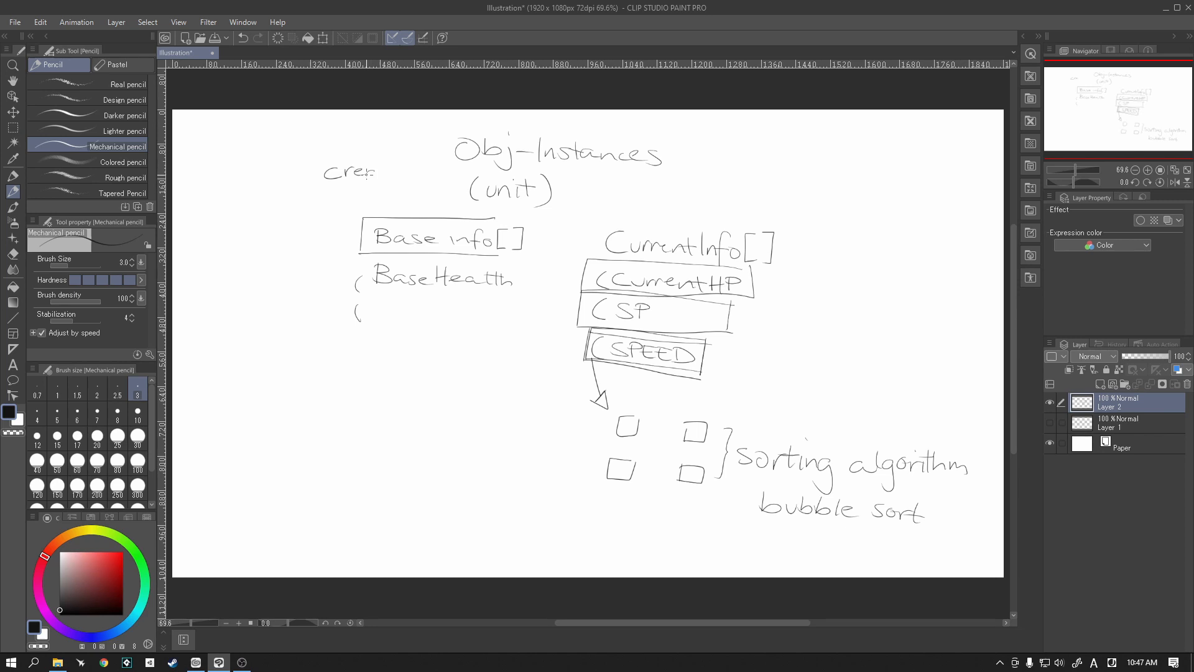
left_click_drag(373, 172, 403, 172)
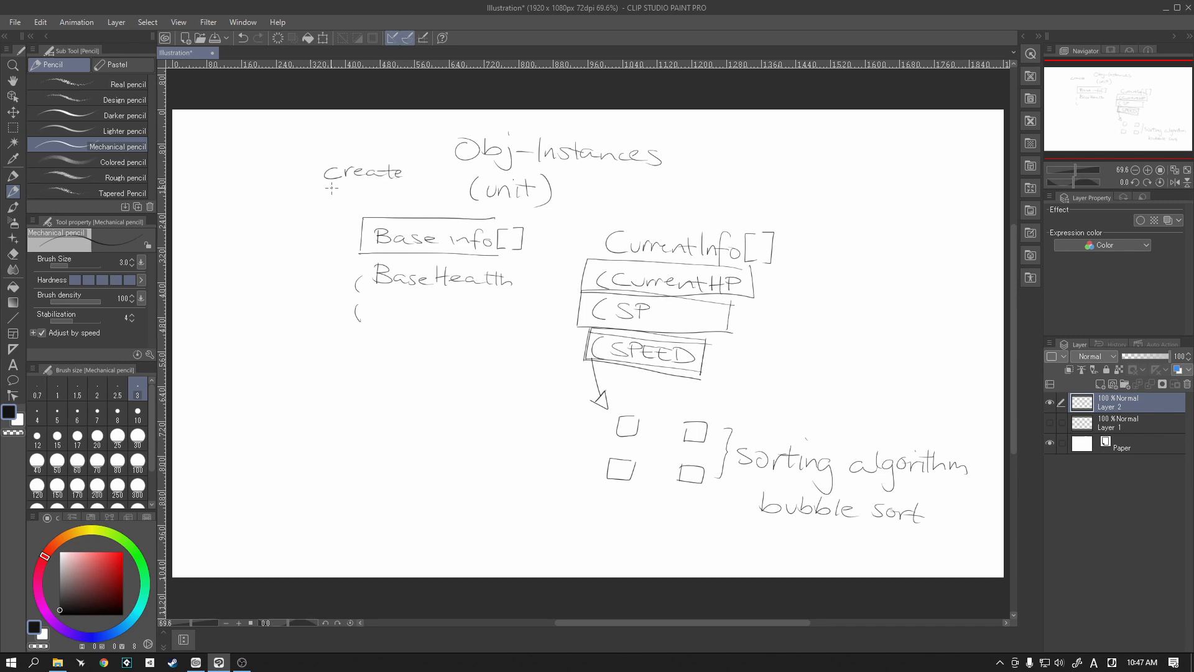
left_click_drag(331, 192, 392, 192)
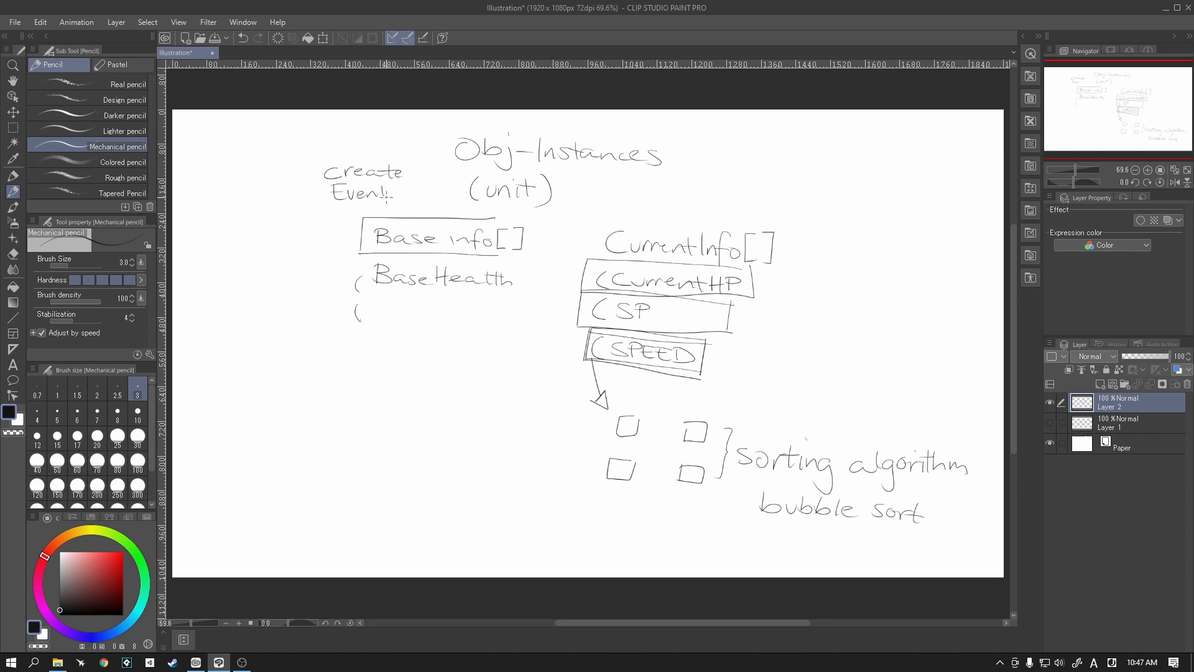